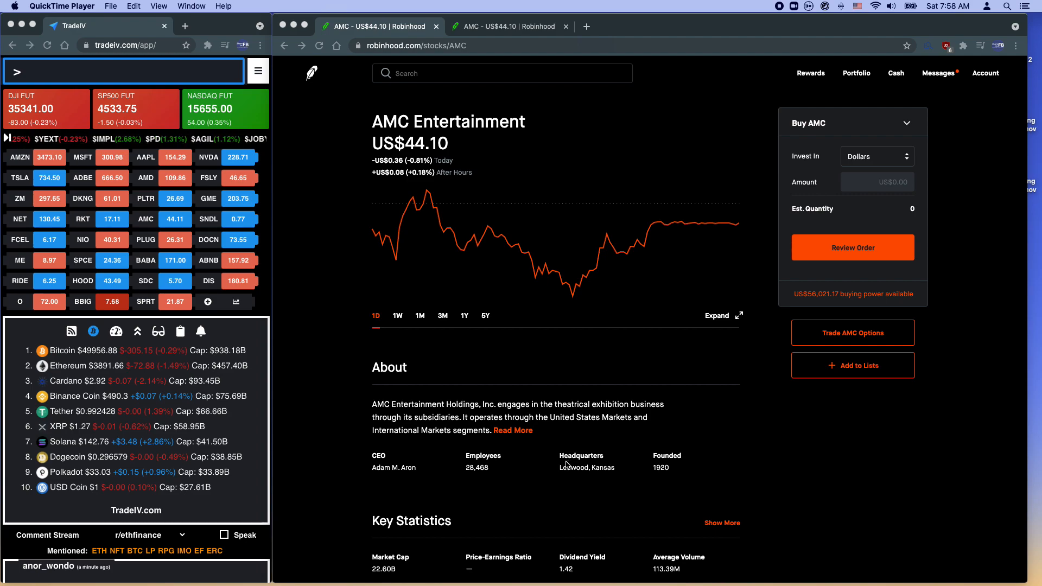
{"action": "mouse_move", "coordinate": [584, 444]}
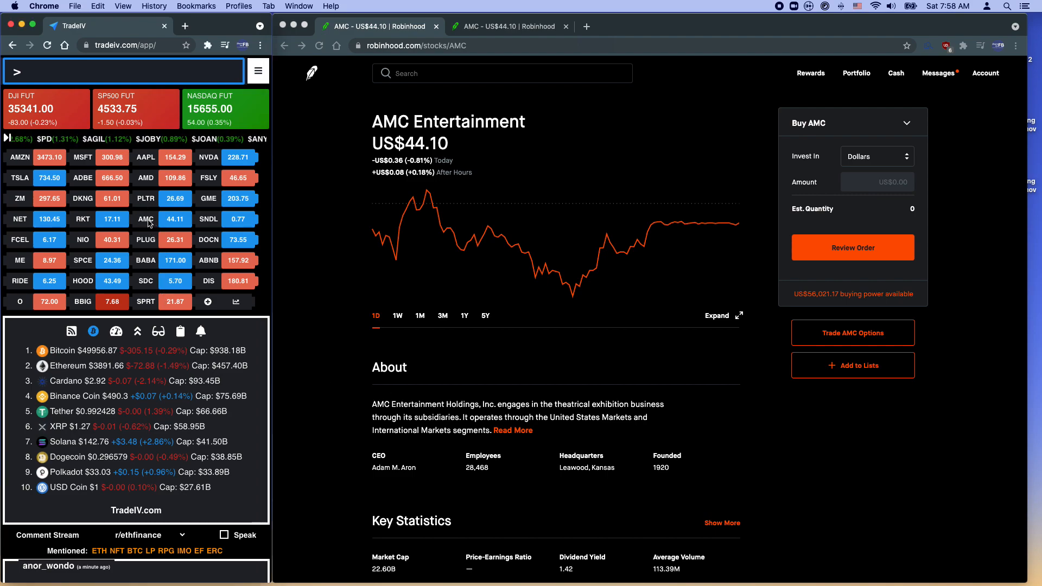
Show AMC's detail panel from the watchlist and scroll down to its price chart.
{"action": "left_click", "coordinate": [145, 219]}
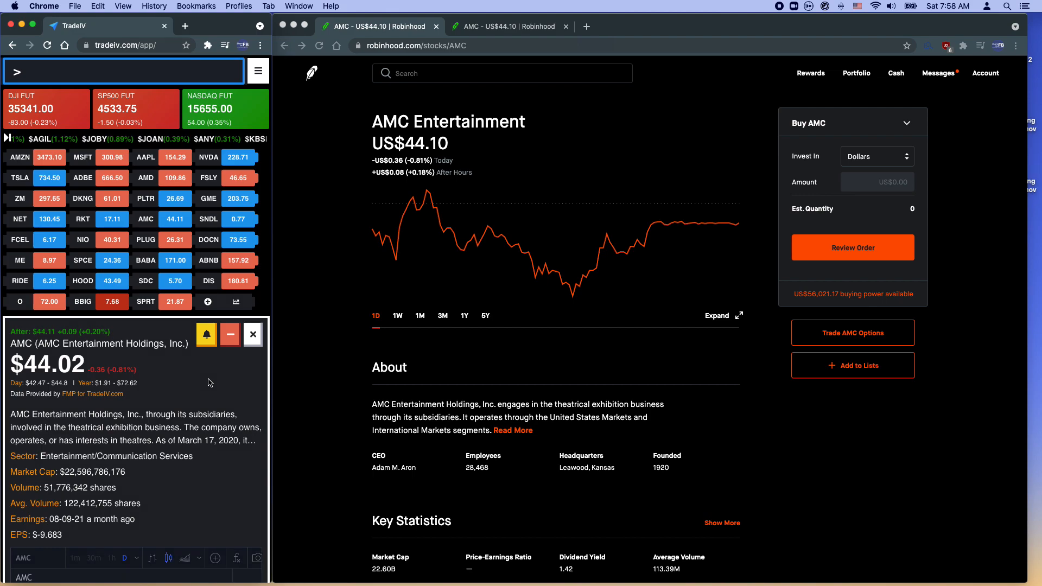
{"action": "scroll", "scroll_direction": "down", "scroll_amount": 3}
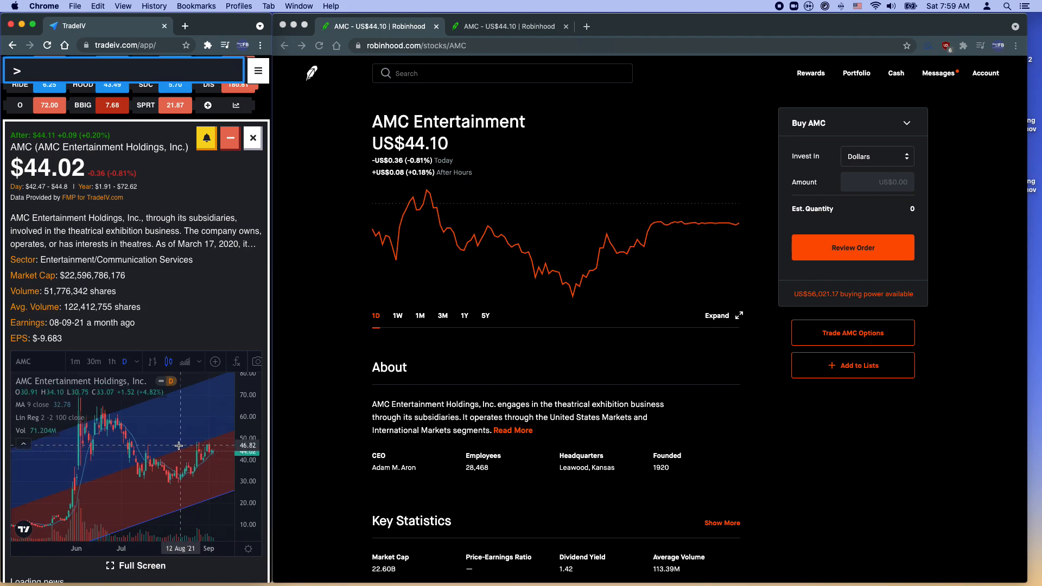
{"action": "mouse_move", "coordinate": [146, 450]}
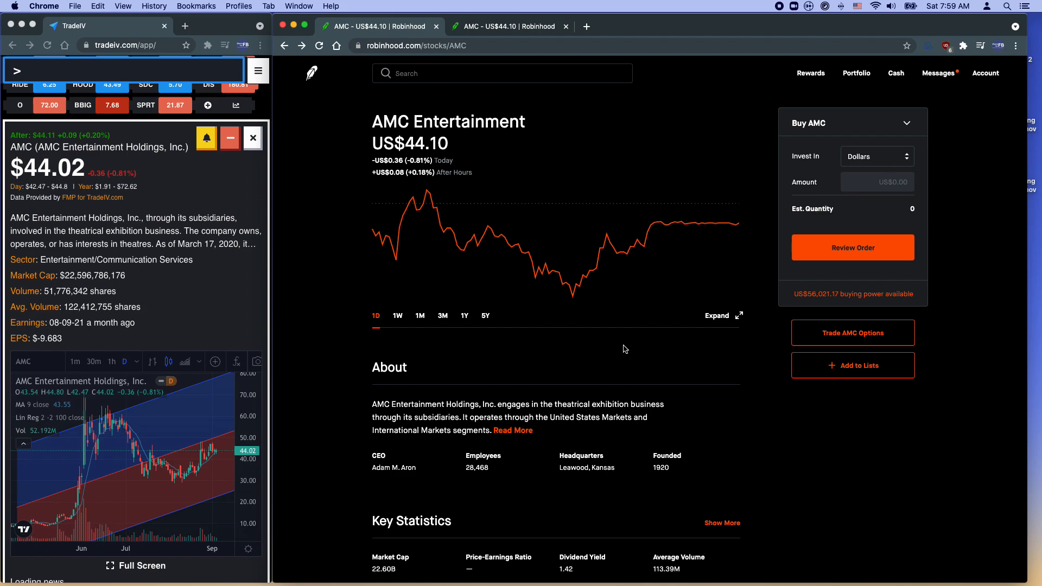
Show AMC's options chain set to sell puts expiring 10 September and browse the strikes.
{"action": "left_click", "coordinate": [853, 333]}
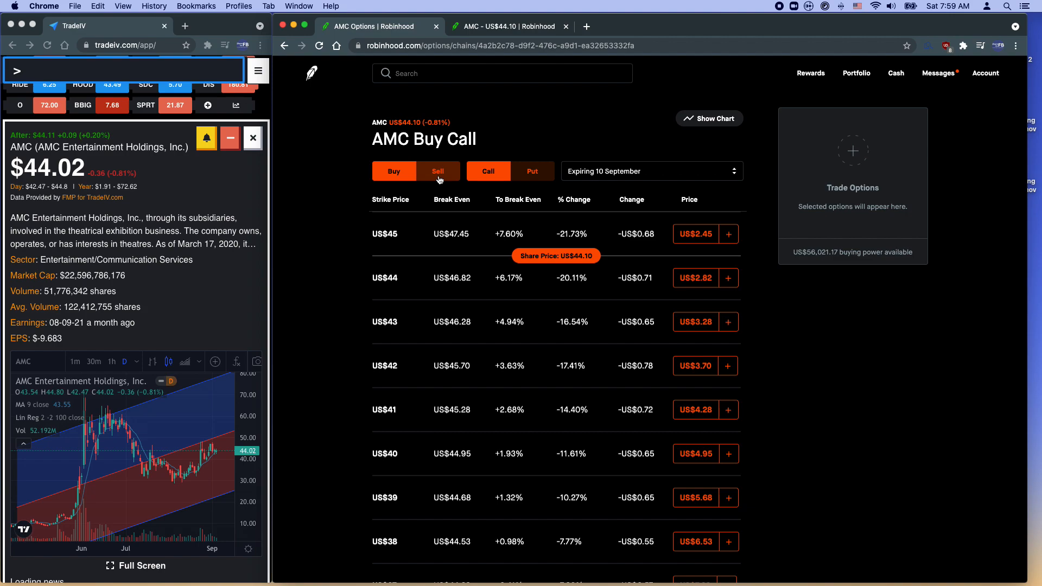
{"action": "left_click", "coordinate": [532, 171]}
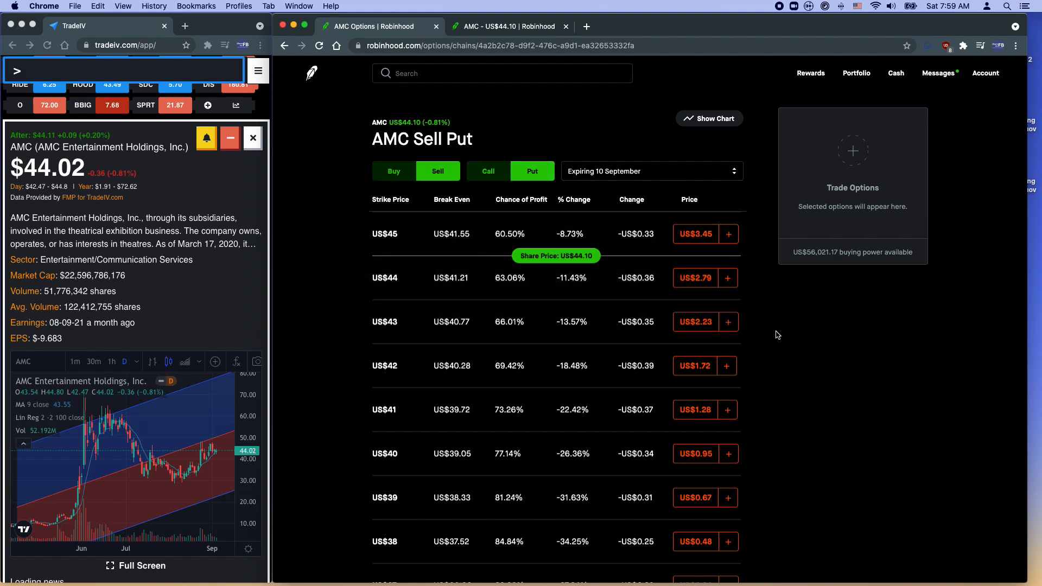
{"action": "scroll", "scroll_direction": "up", "scroll_amount": 3}
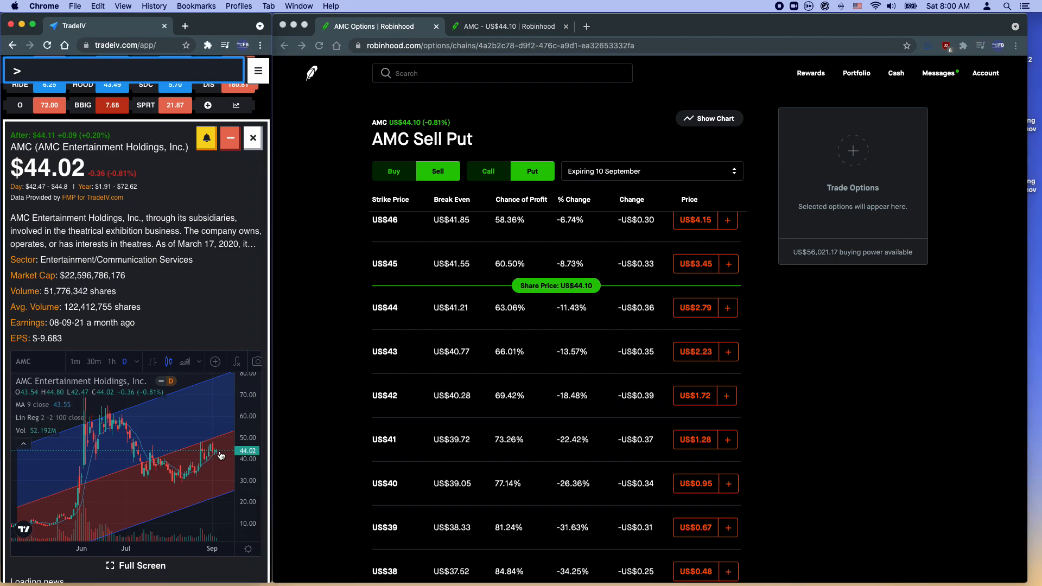
{"action": "mouse_move", "coordinate": [220, 455]}
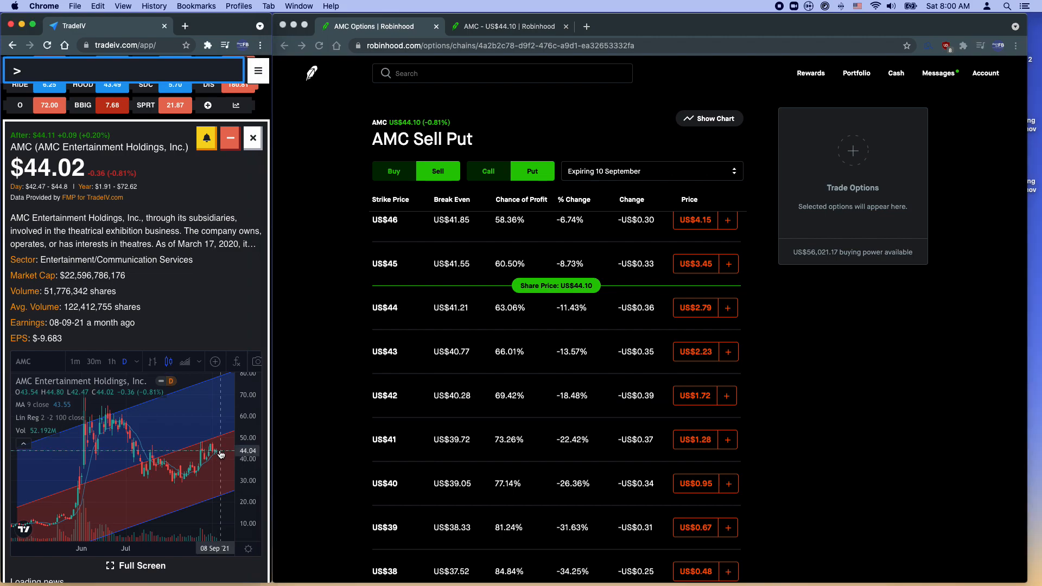
{"action": "mouse_move", "coordinate": [220, 445]}
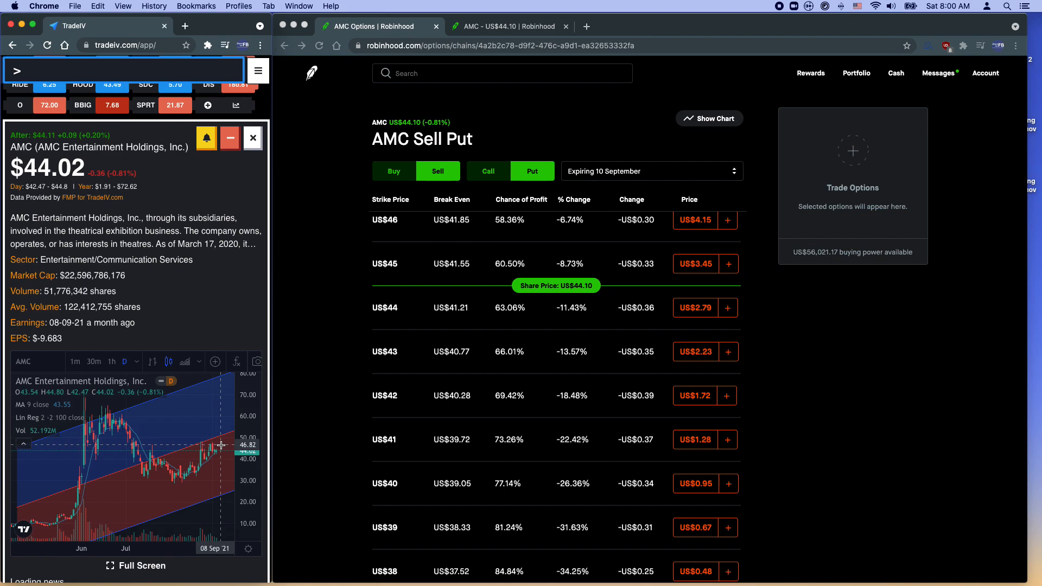
{"action": "mouse_move", "coordinate": [221, 455]}
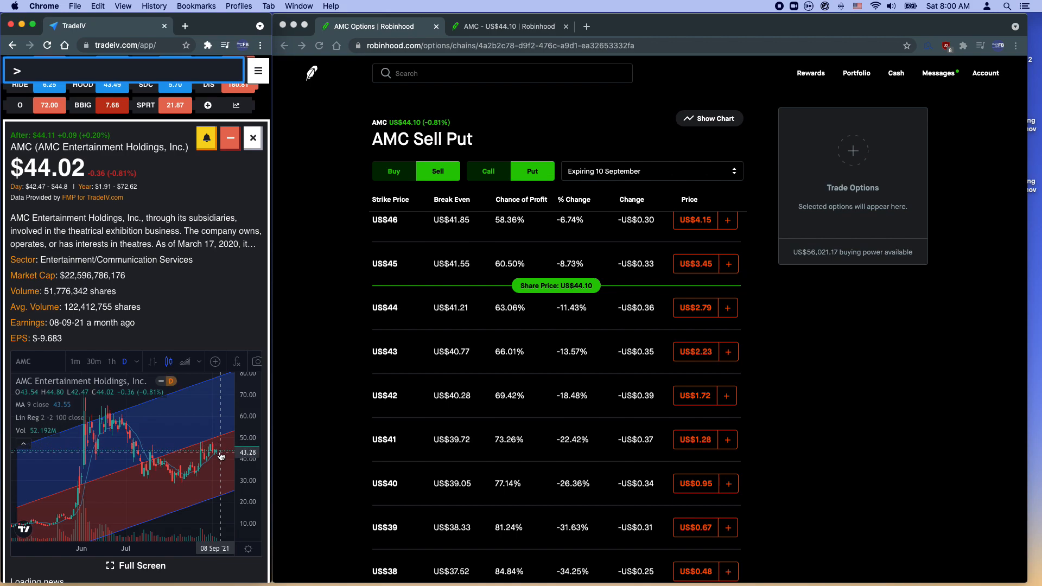
{"action": "mouse_move", "coordinate": [220, 456]}
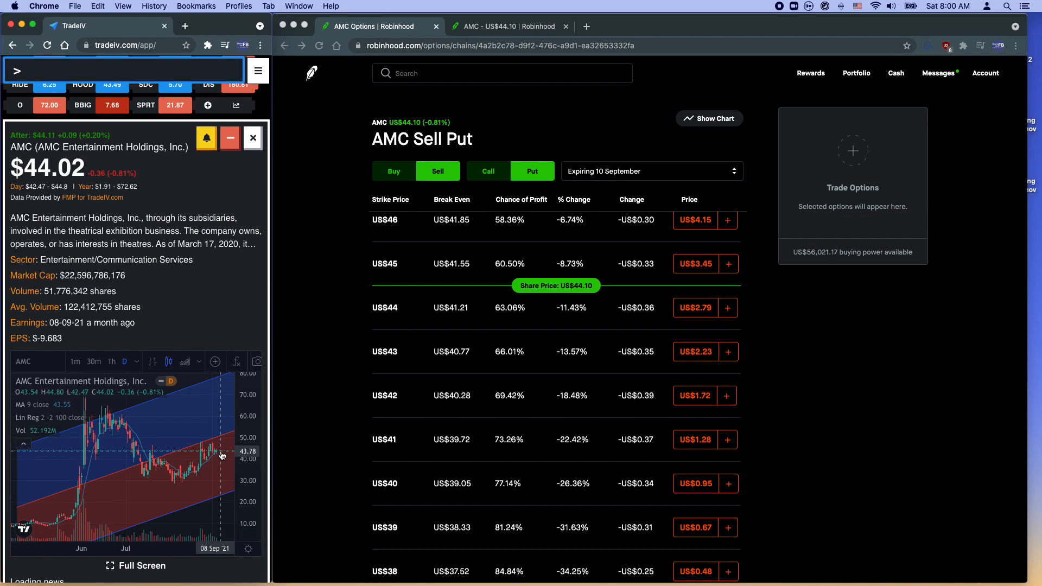
{"action": "mouse_move", "coordinate": [387, 418]}
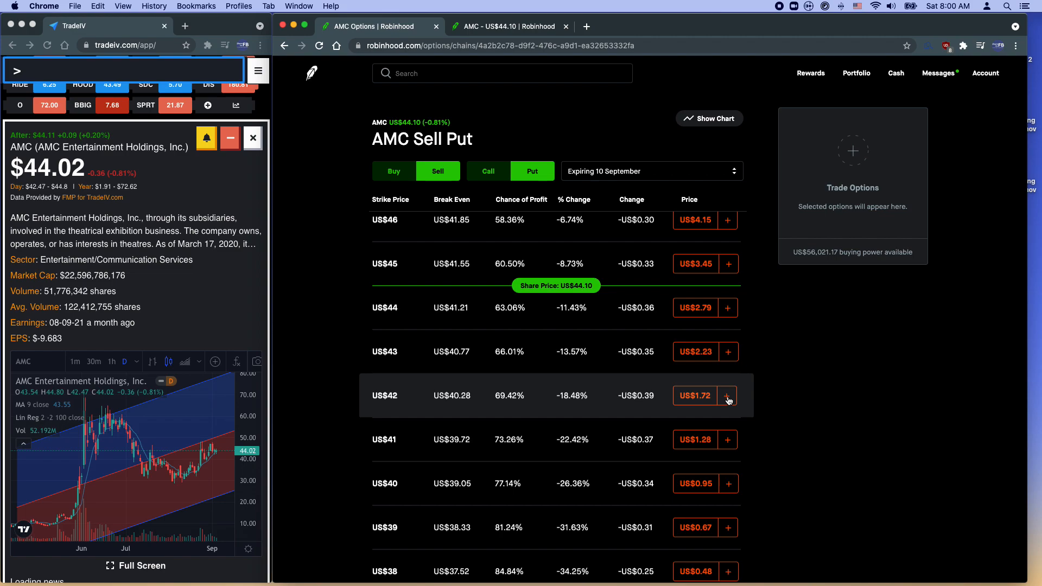
{"action": "mouse_move", "coordinate": [490, 405]}
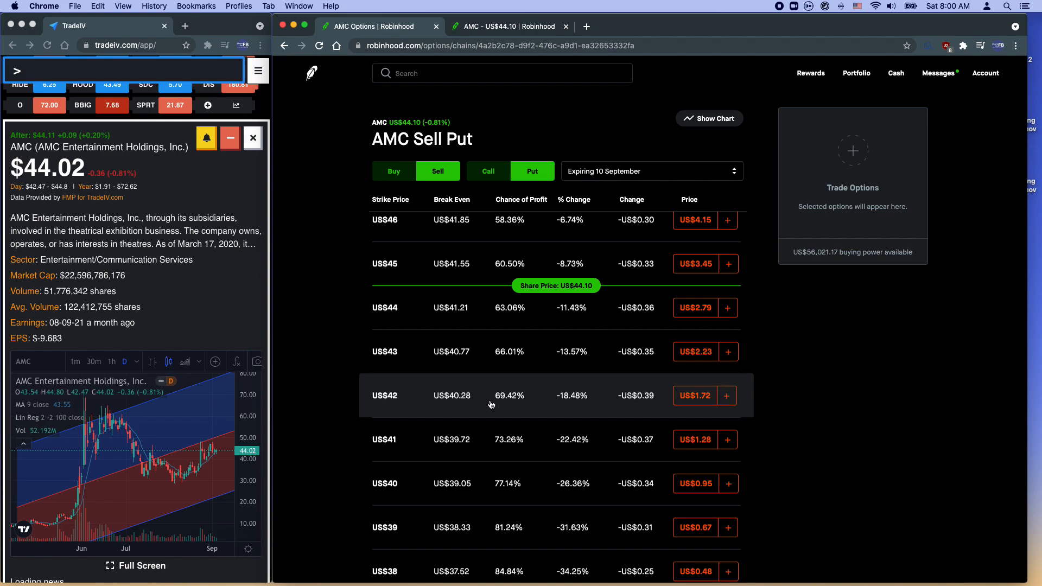
{"action": "mouse_move", "coordinate": [619, 405]}
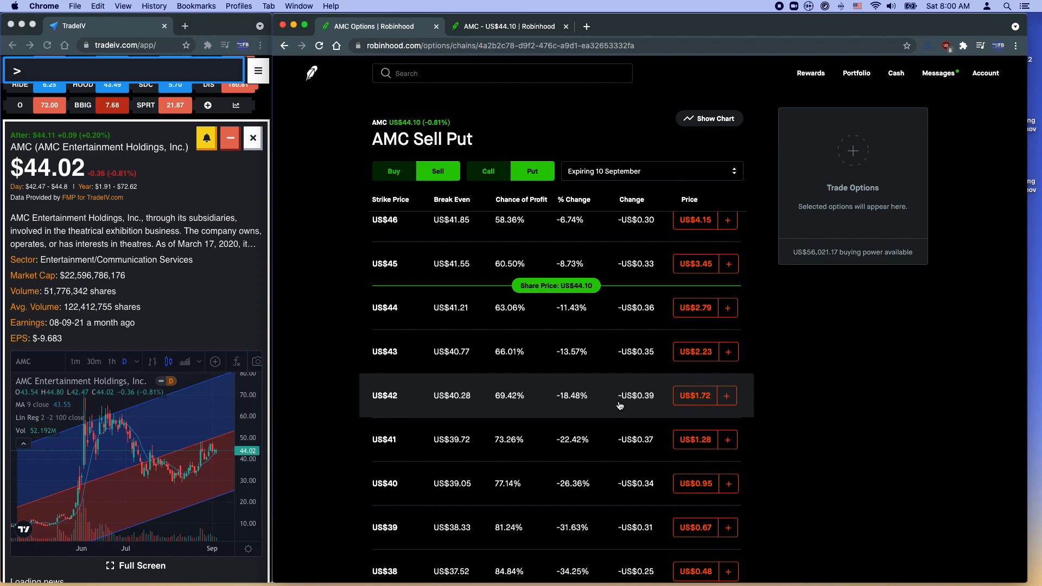
Sell the US$42 put as the first leg, then set the chain to buying puts.
{"action": "left_click", "coordinate": [727, 395]}
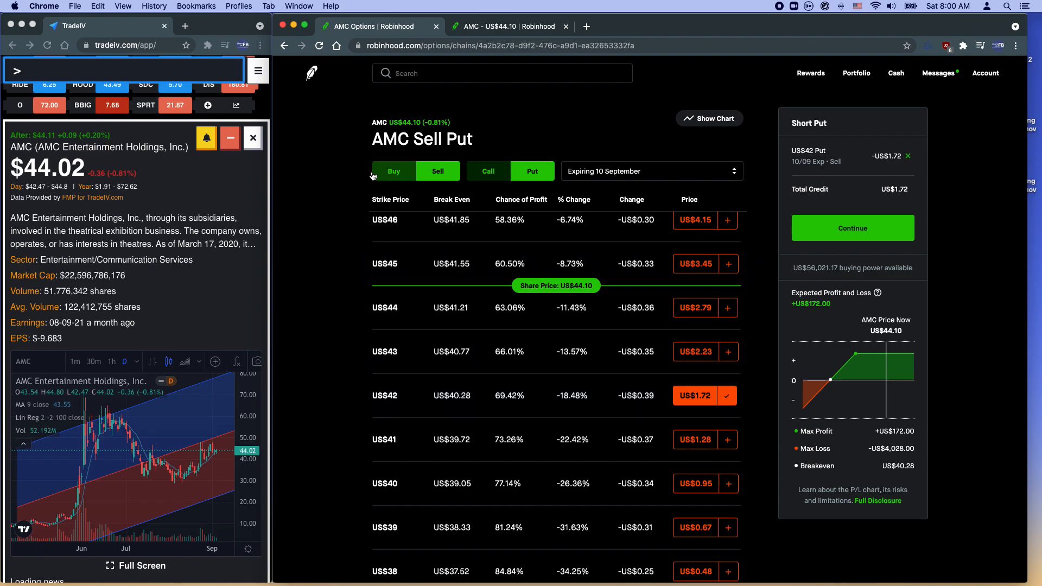
{"action": "left_click", "coordinate": [393, 170]}
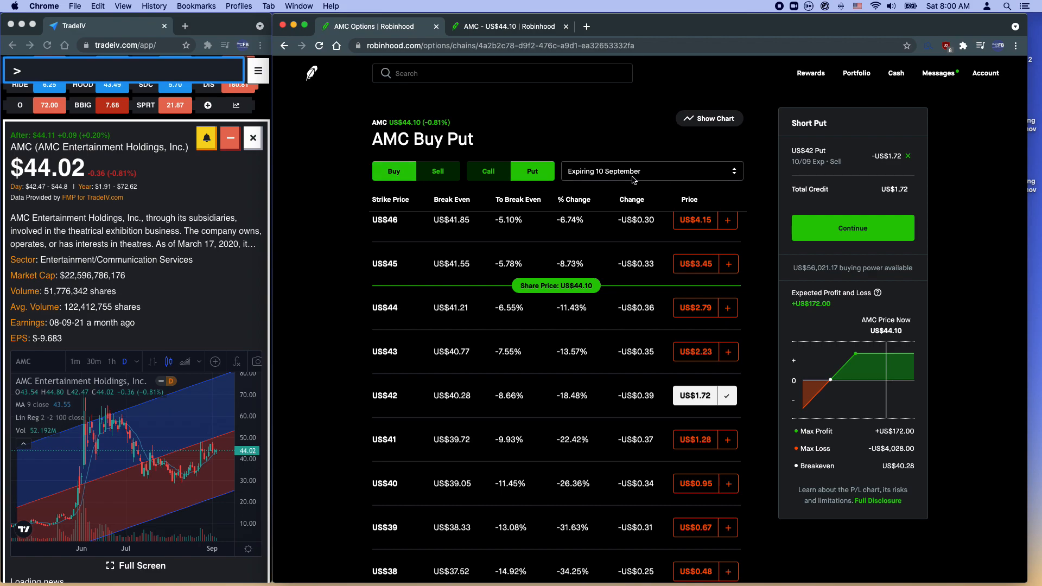
{"action": "mouse_move", "coordinate": [728, 395]}
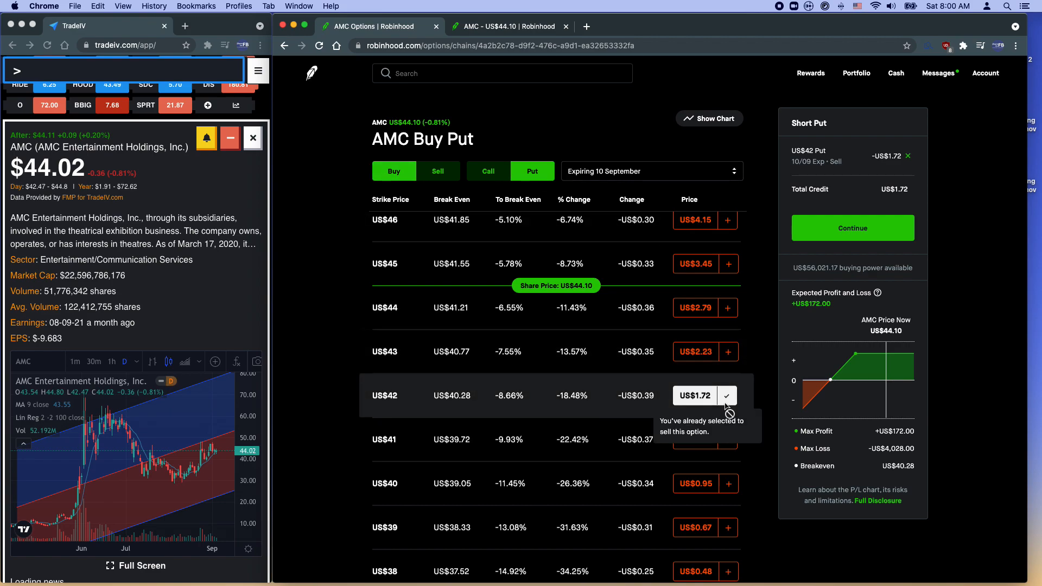
{"action": "scroll", "scroll_direction": "down", "scroll_amount": 3}
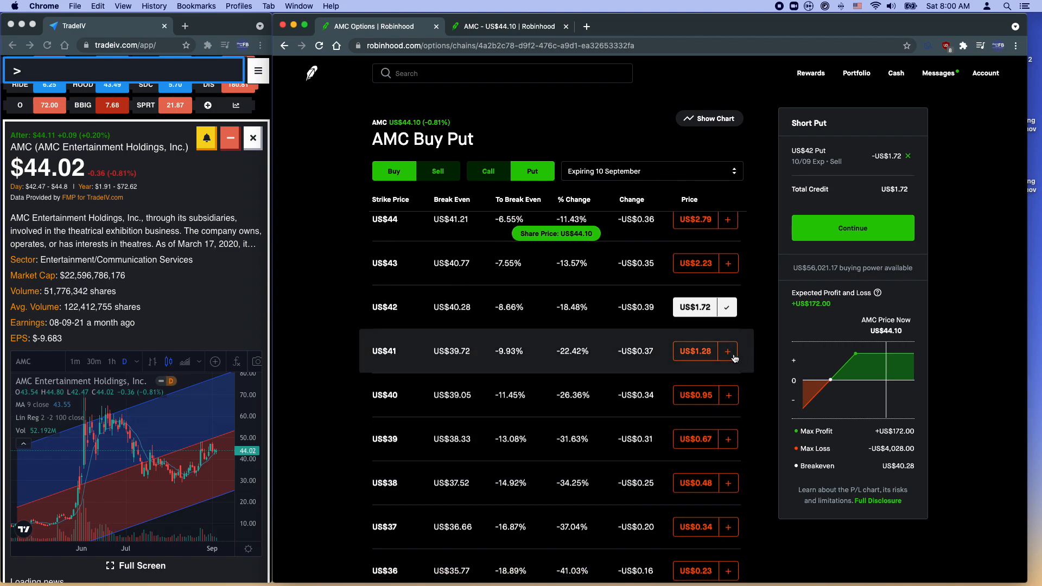
{"action": "mouse_move", "coordinate": [656, 351]}
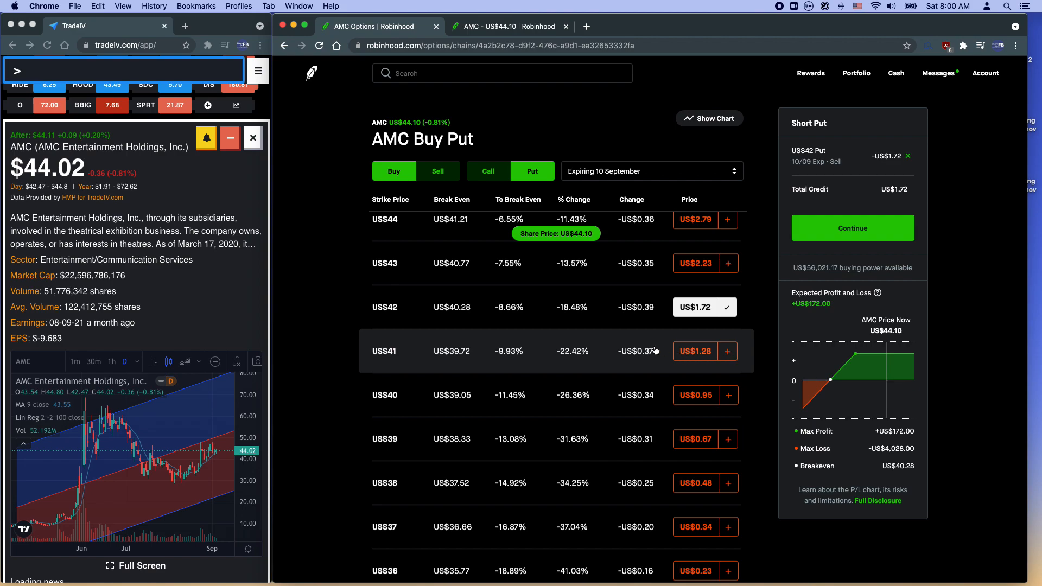
{"action": "mouse_move", "coordinate": [729, 359]}
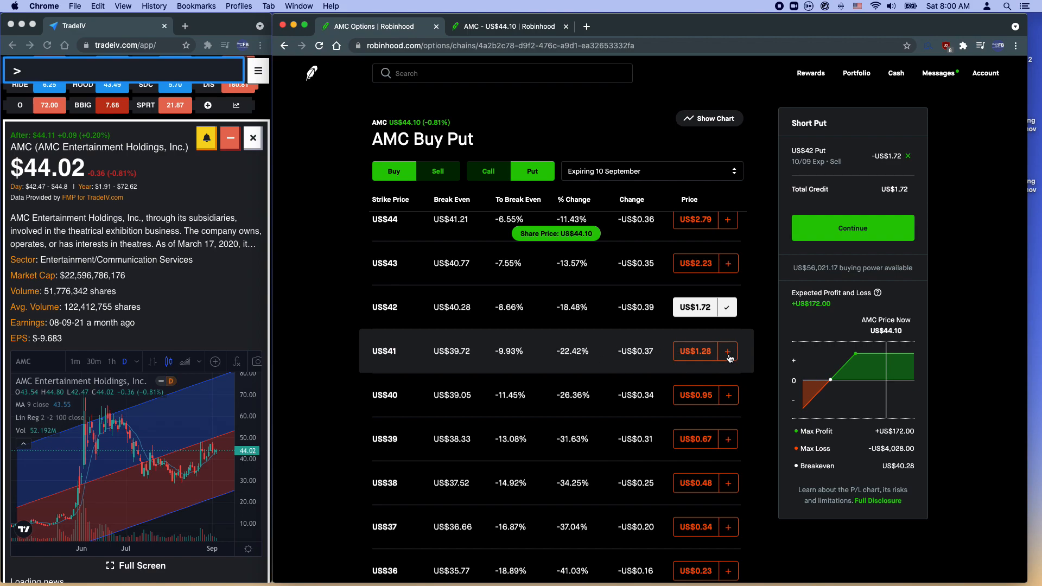
Buy the US$41 put as second leg, forming a $0.44 put credit spread, and review its P/L chart.
{"action": "left_click", "coordinate": [727, 350]}
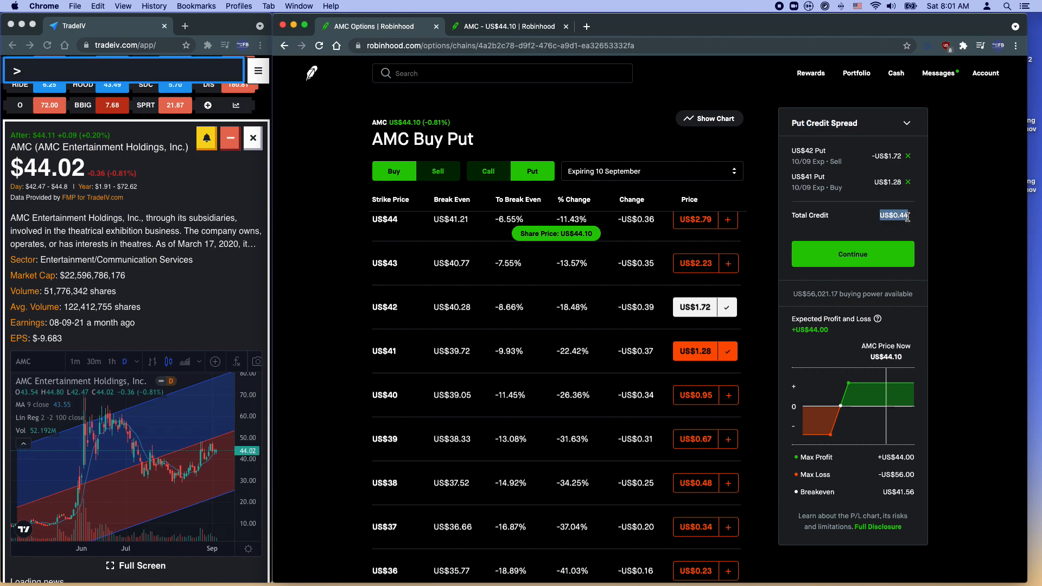
{"action": "scroll", "scroll_direction": "up", "scroll_amount": 3}
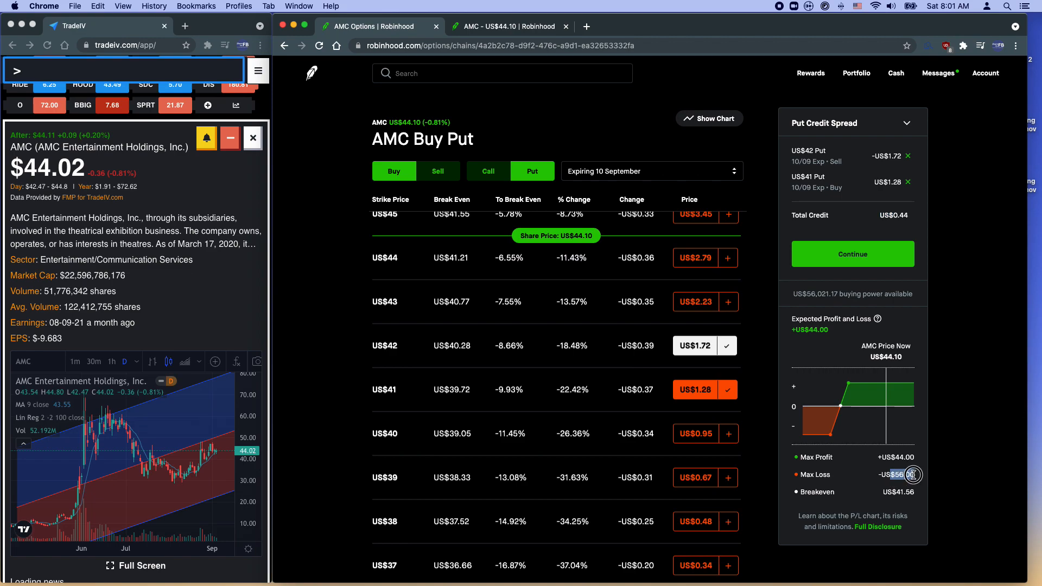
{"action": "mouse_move", "coordinate": [912, 456]}
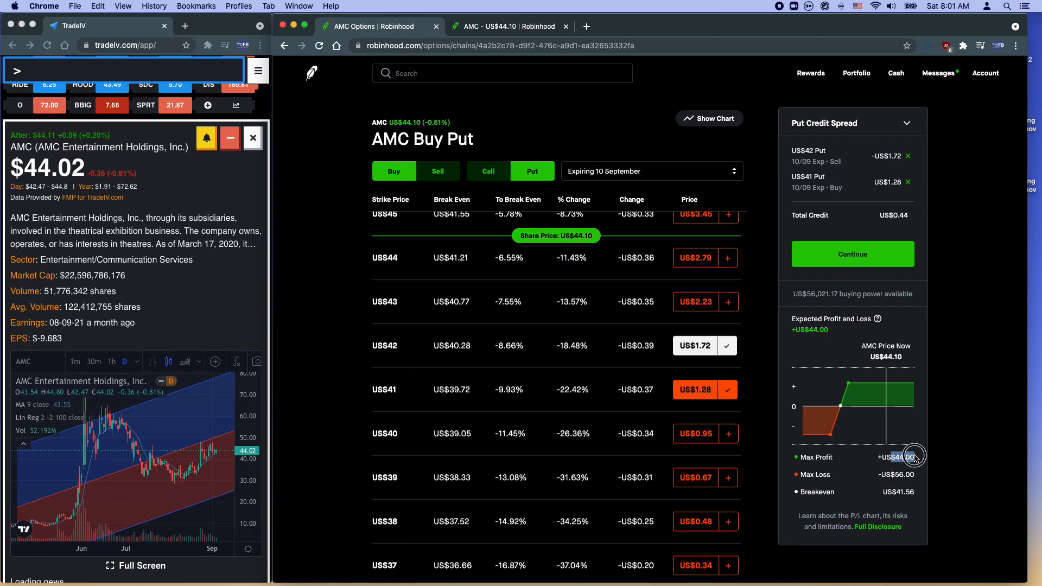
{"action": "scroll", "scroll_direction": "down", "scroll_amount": 3}
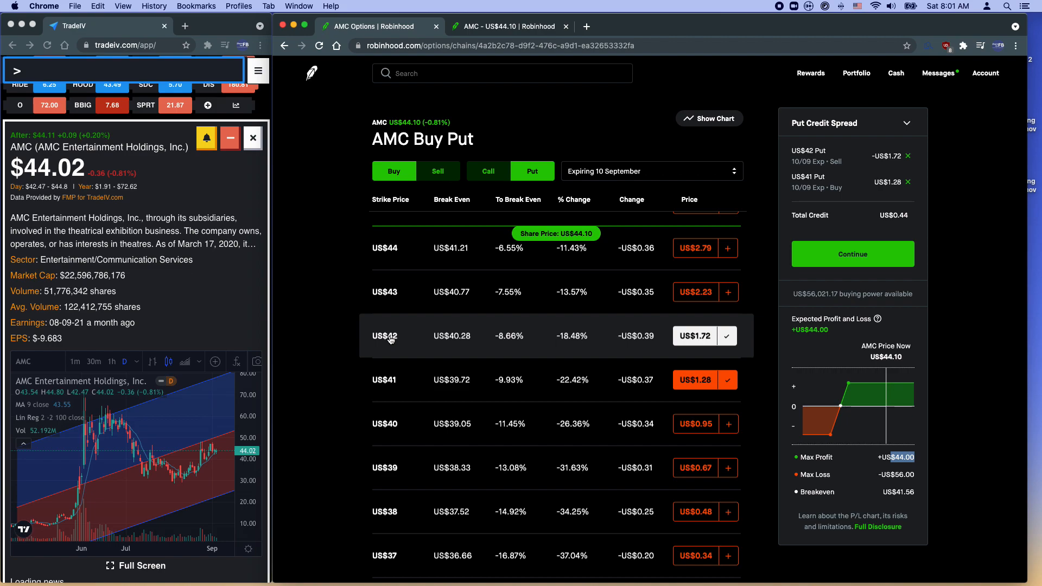
{"action": "mouse_move", "coordinate": [856, 401]}
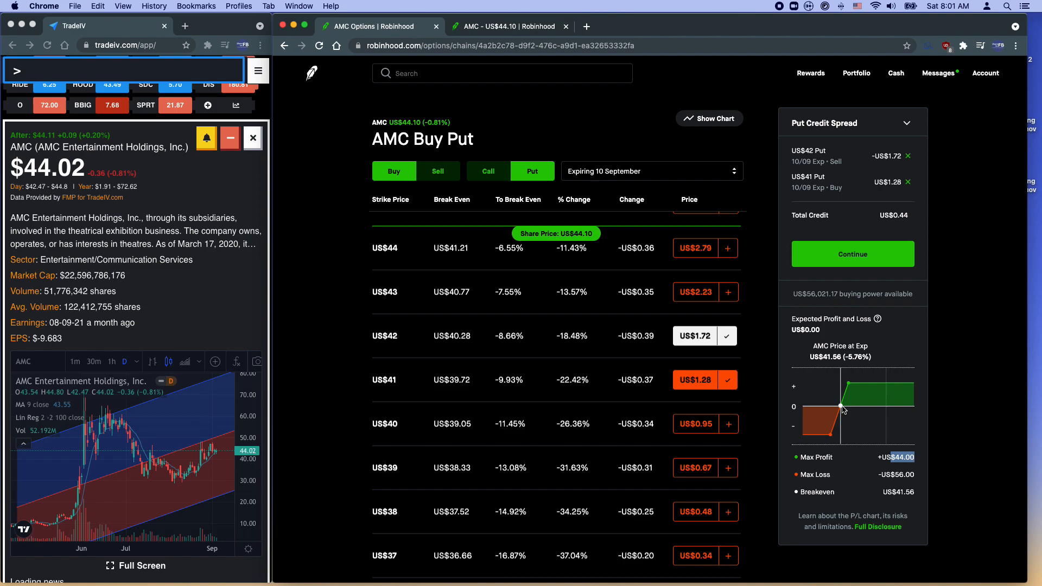
{"action": "mouse_move", "coordinate": [851, 407]}
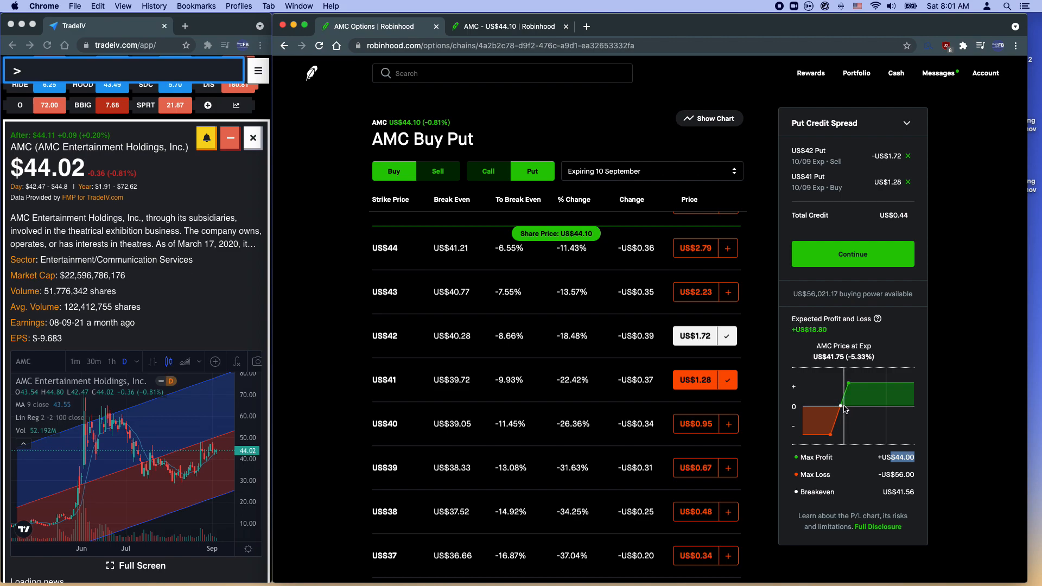
{"action": "mouse_move", "coordinate": [845, 409]}
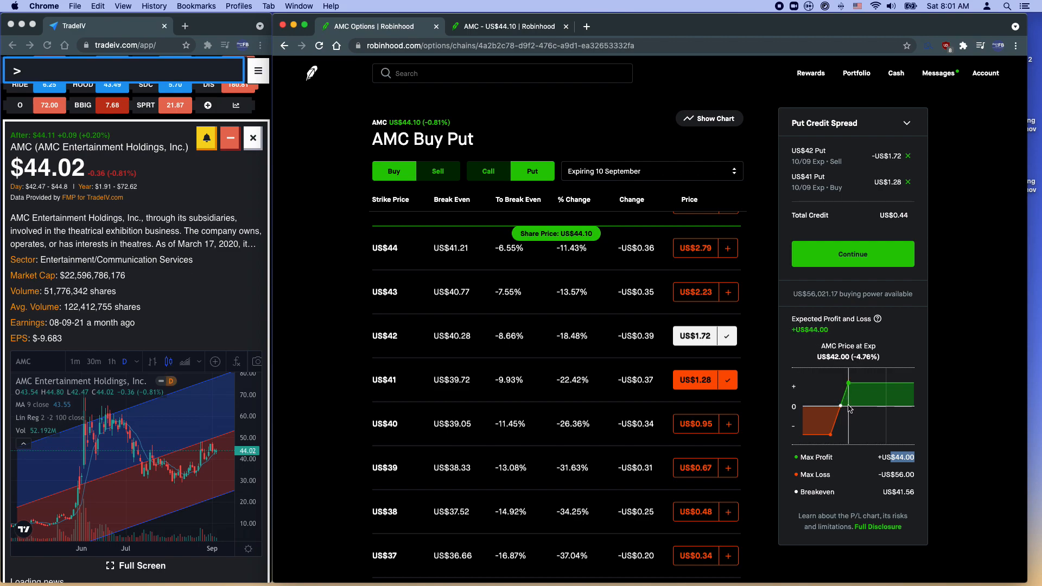
{"action": "mouse_move", "coordinate": [849, 409]}
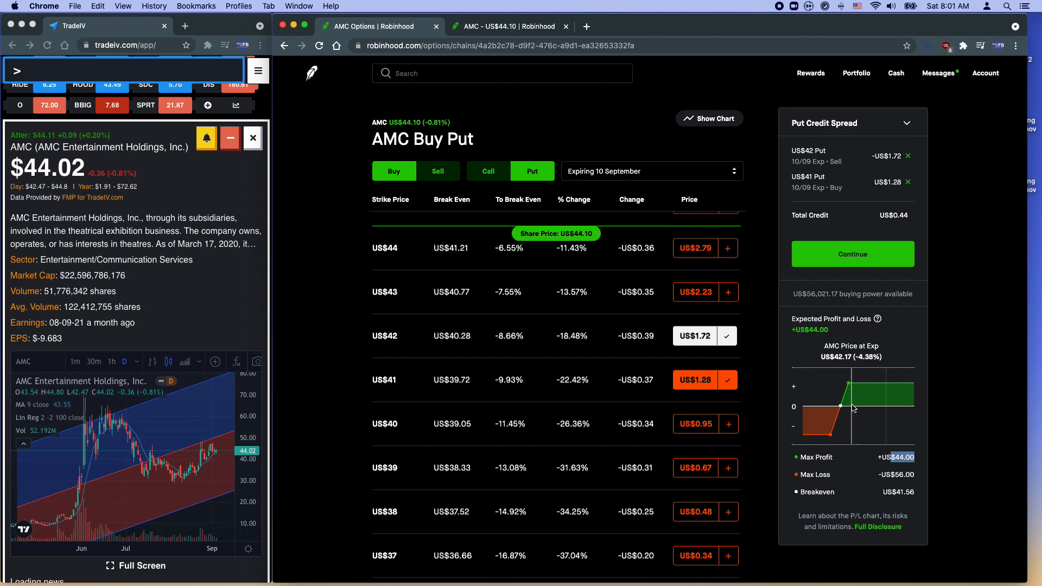
{"action": "mouse_move", "coordinate": [853, 410]}
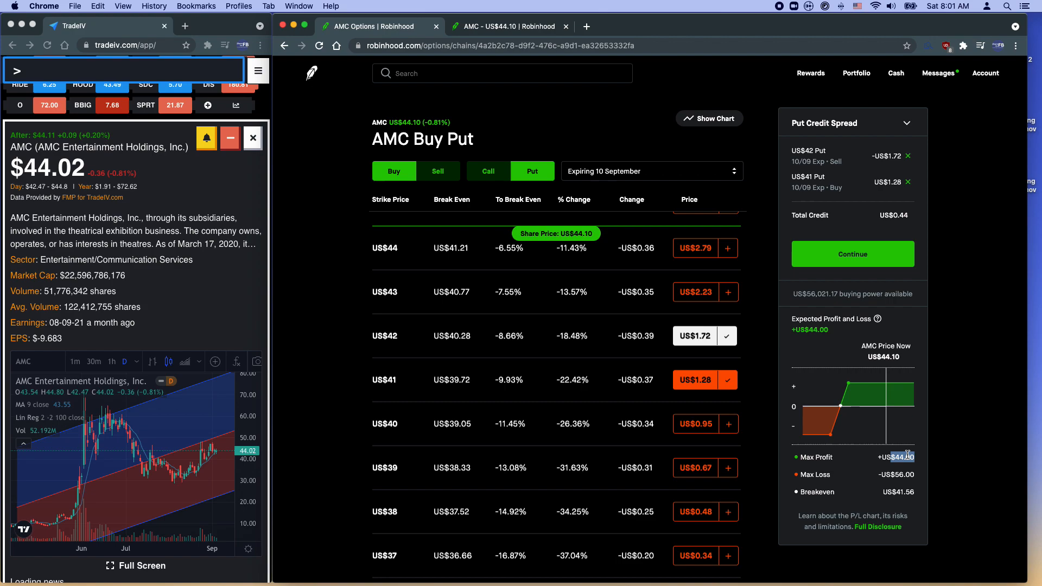
{"action": "mouse_move", "coordinate": [840, 406]}
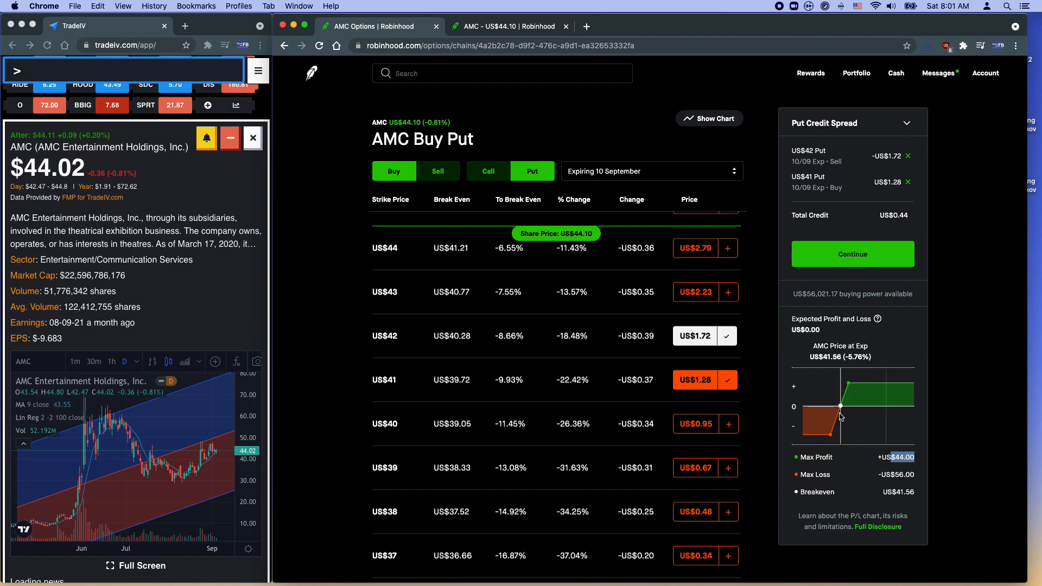
{"action": "mouse_move", "coordinate": [840, 407]}
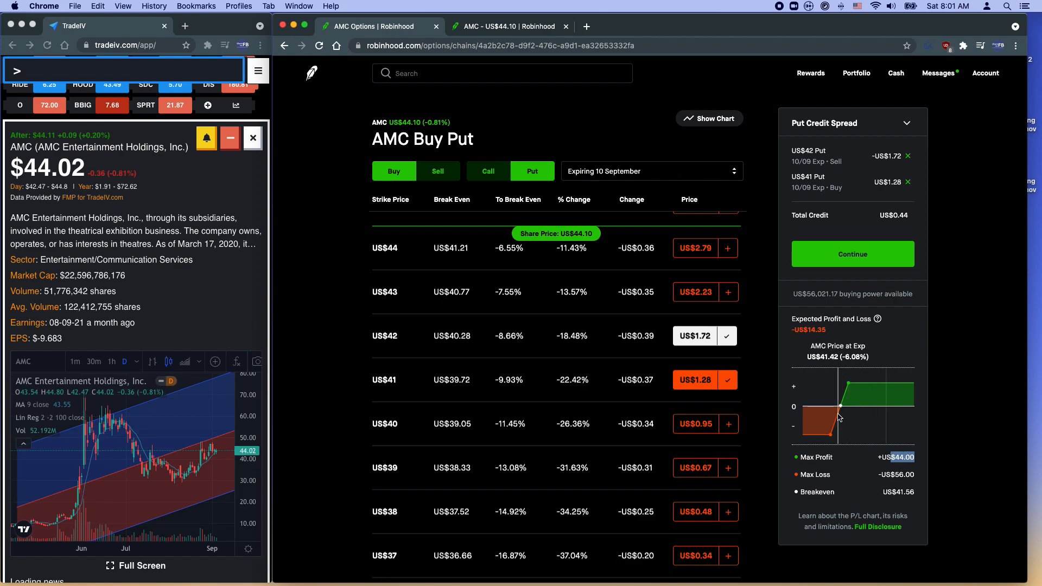
{"action": "mouse_move", "coordinate": [823, 419]}
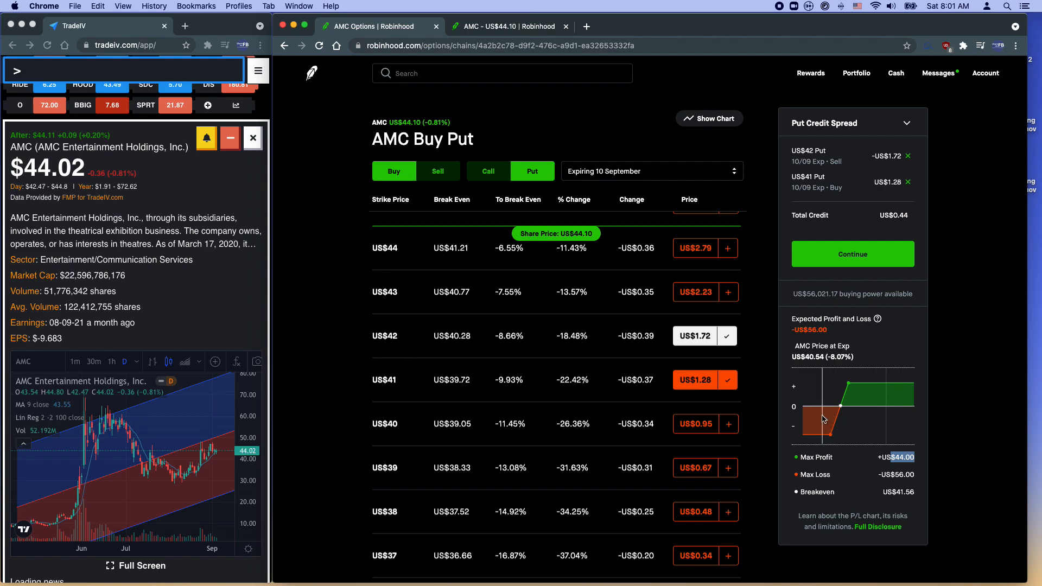
{"action": "mouse_move", "coordinate": [822, 418]}
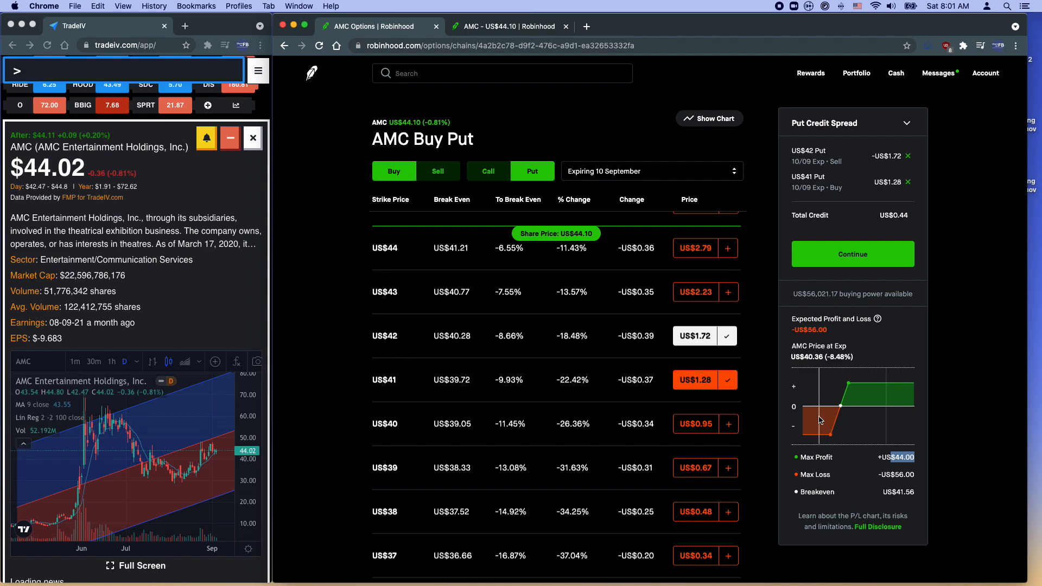
{"action": "mouse_move", "coordinate": [821, 421]}
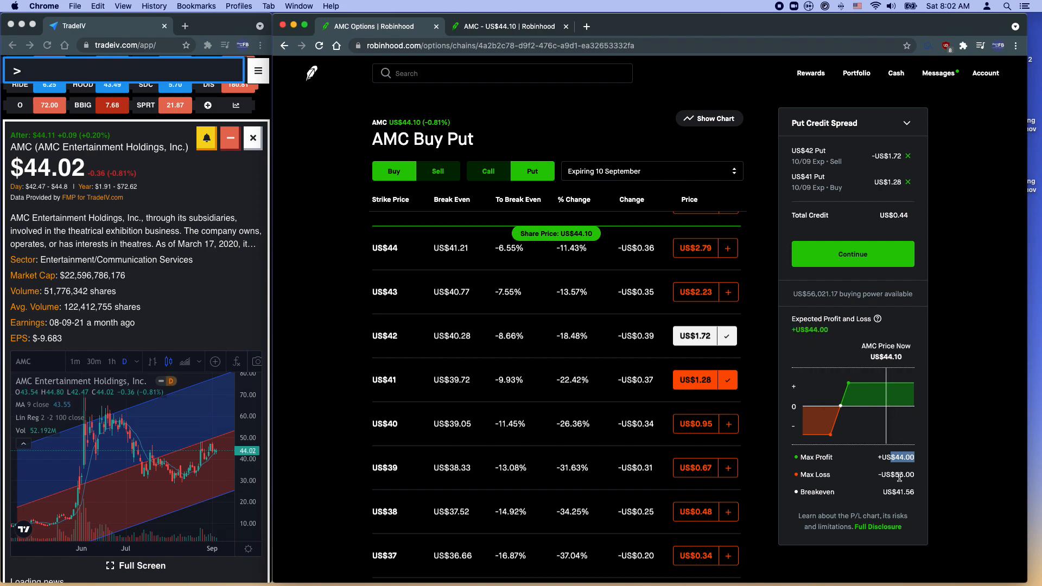
{"action": "mouse_move", "coordinate": [847, 423]}
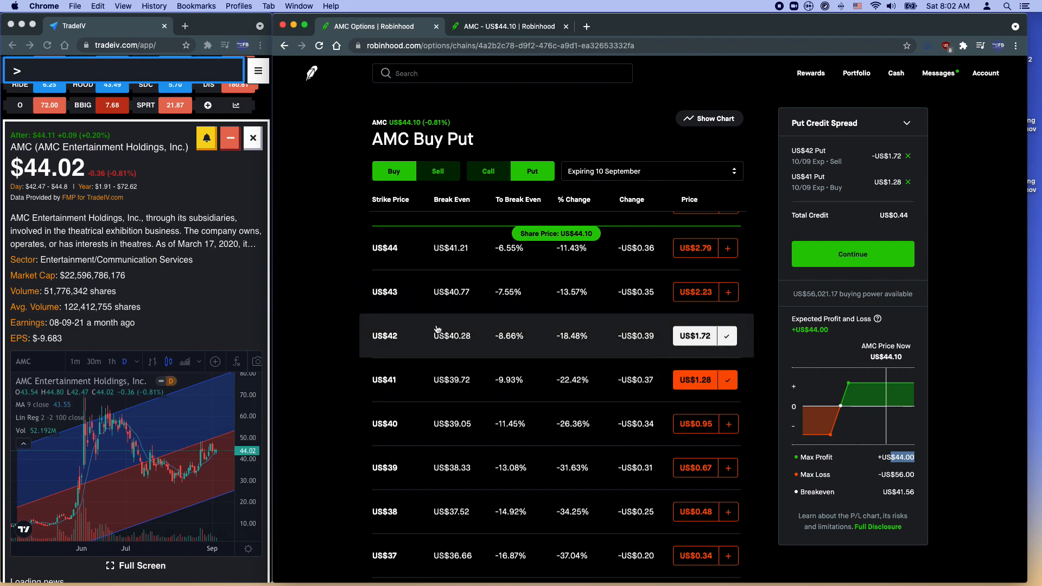
{"action": "mouse_move", "coordinate": [390, 342]}
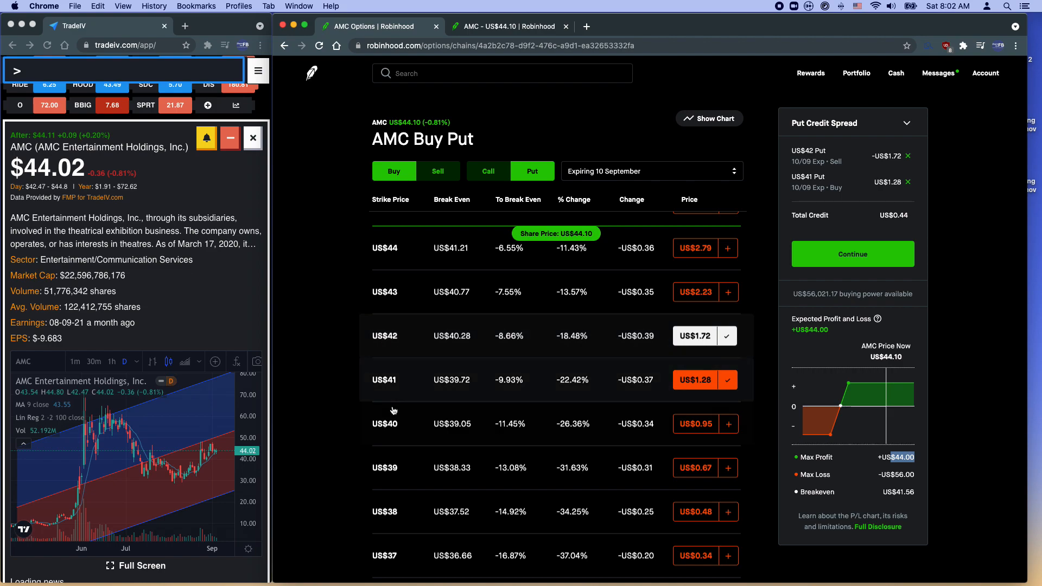
{"action": "mouse_move", "coordinate": [493, 438]}
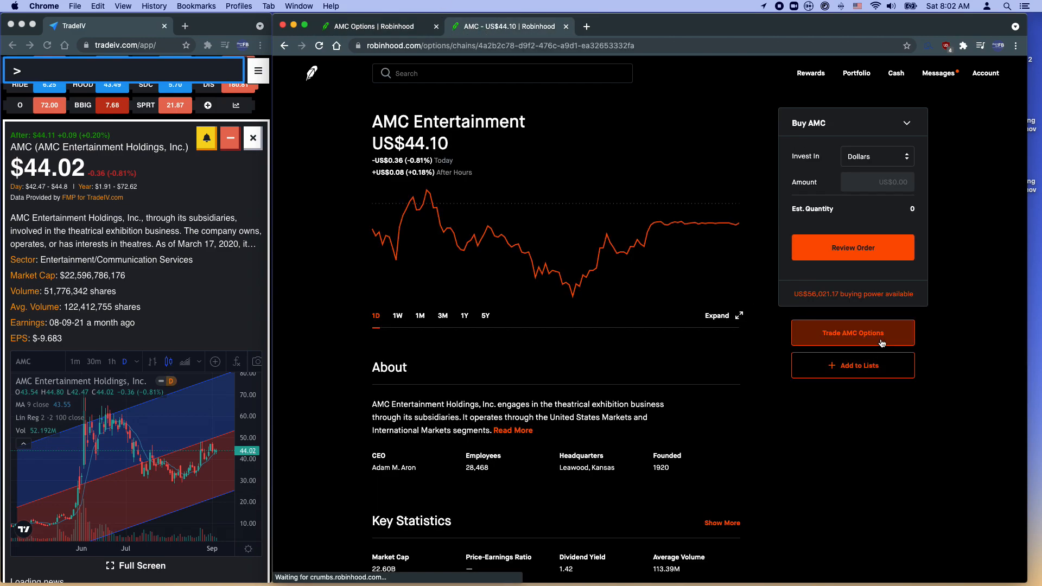
Reopen AMC's options chain on puts expiring 10 September and scroll to strikes near the share price.
{"action": "left_click", "coordinate": [853, 333]}
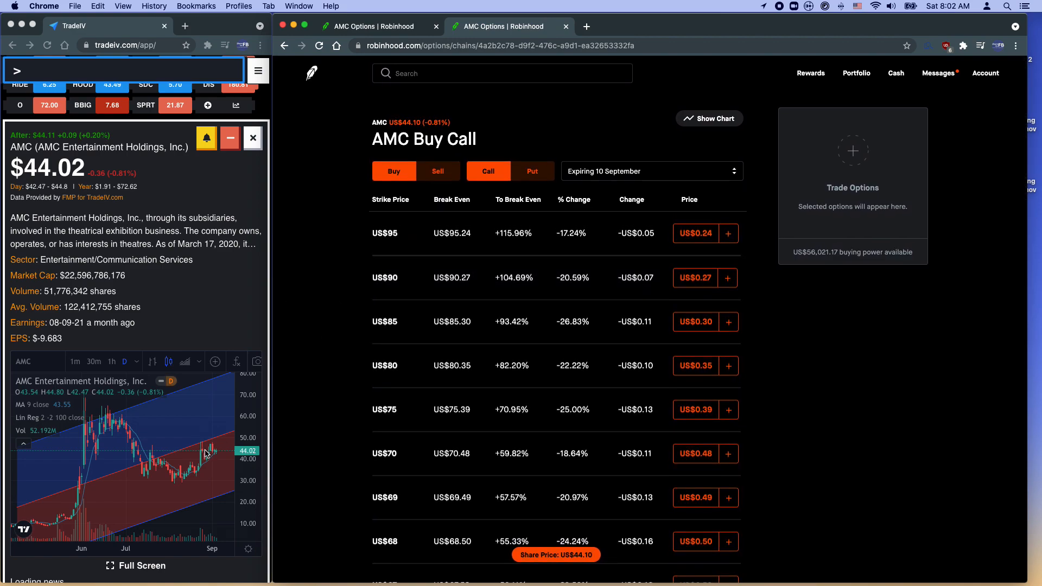
{"action": "mouse_move", "coordinate": [217, 443]}
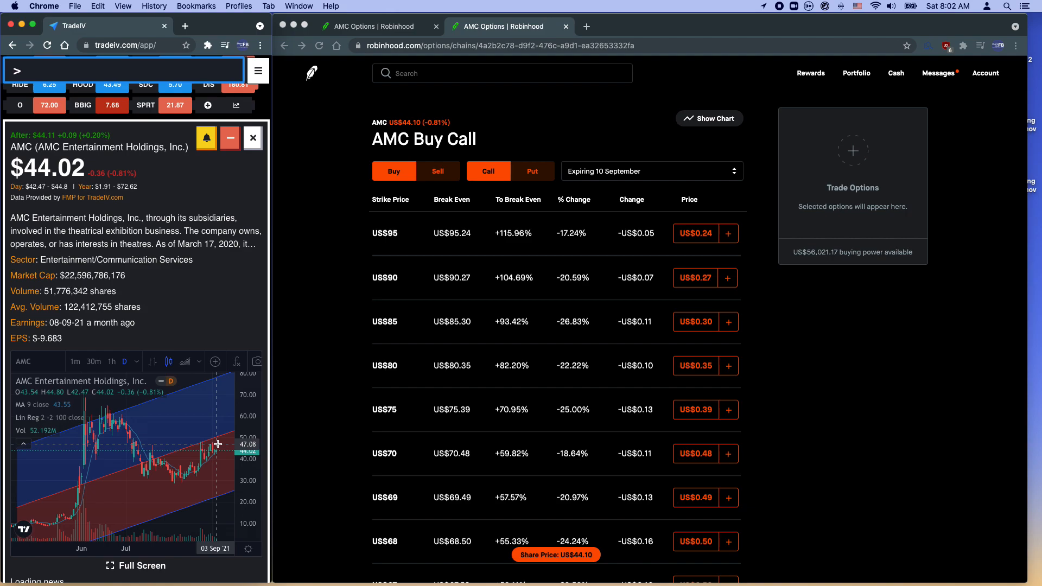
{"action": "mouse_move", "coordinate": [219, 453]}
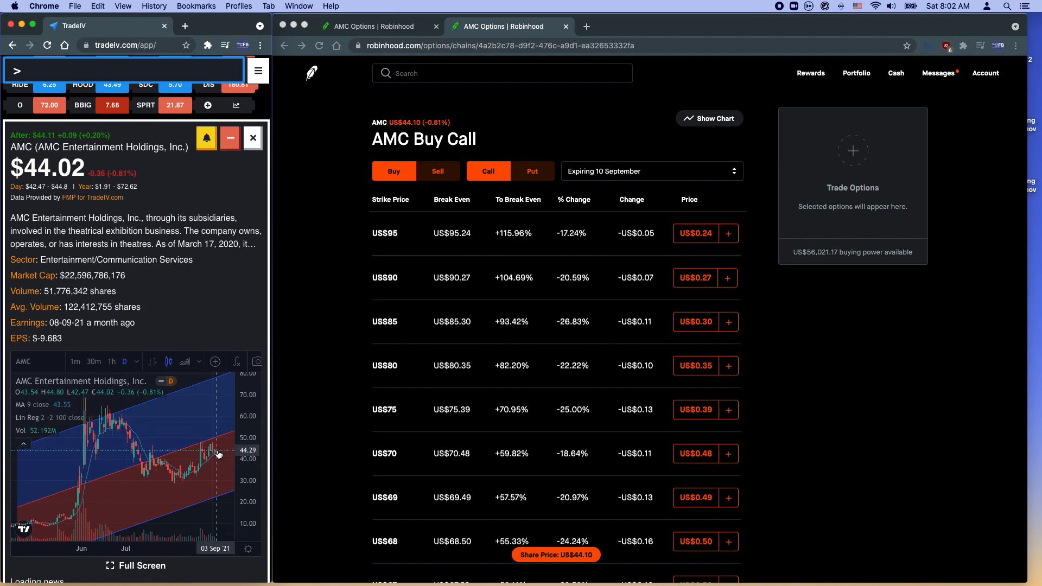
{"action": "mouse_move", "coordinate": [218, 479]}
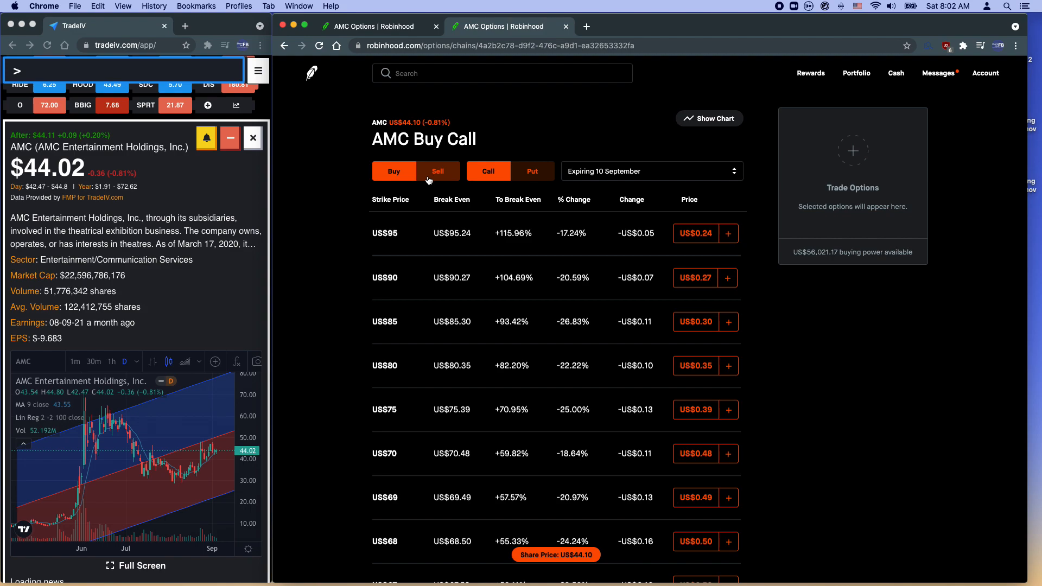
{"action": "left_click", "coordinate": [531, 171]}
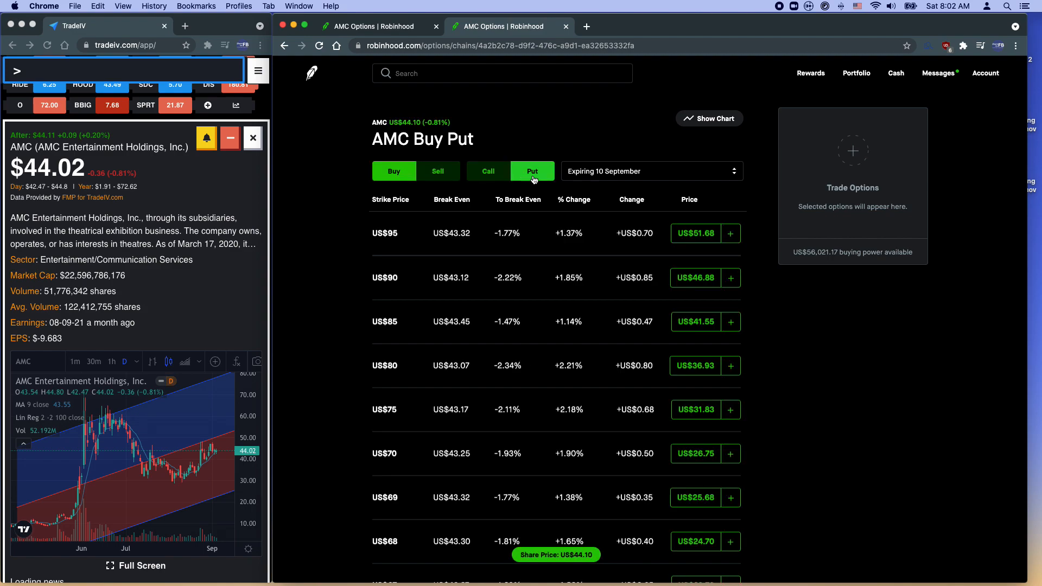
{"action": "scroll", "scroll_direction": "down", "scroll_amount": 3}
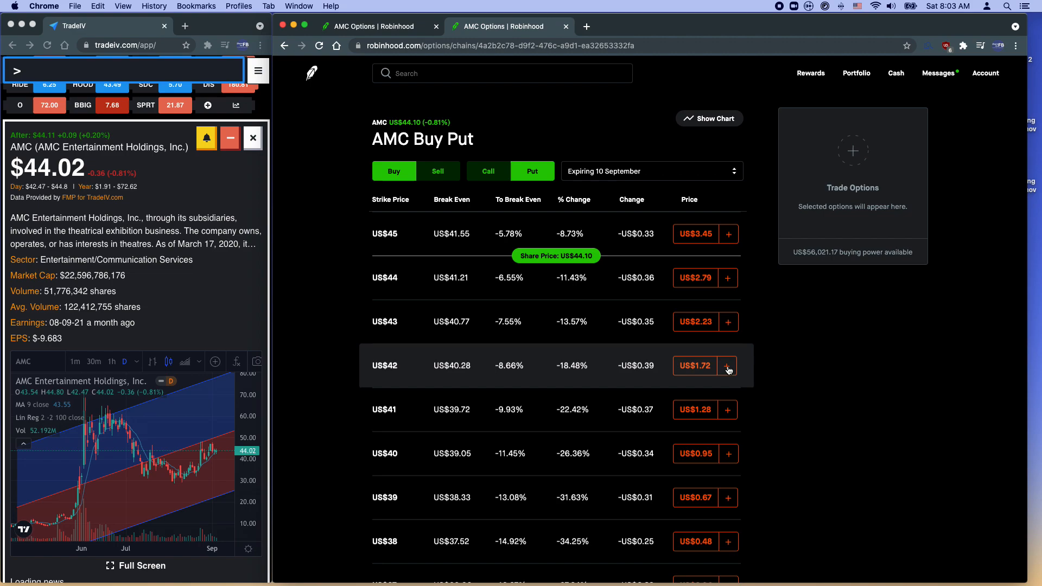
Buy the $42 put and sell the $40 put, forming a $0.77 put debit spread.
{"action": "left_click", "coordinate": [727, 366]}
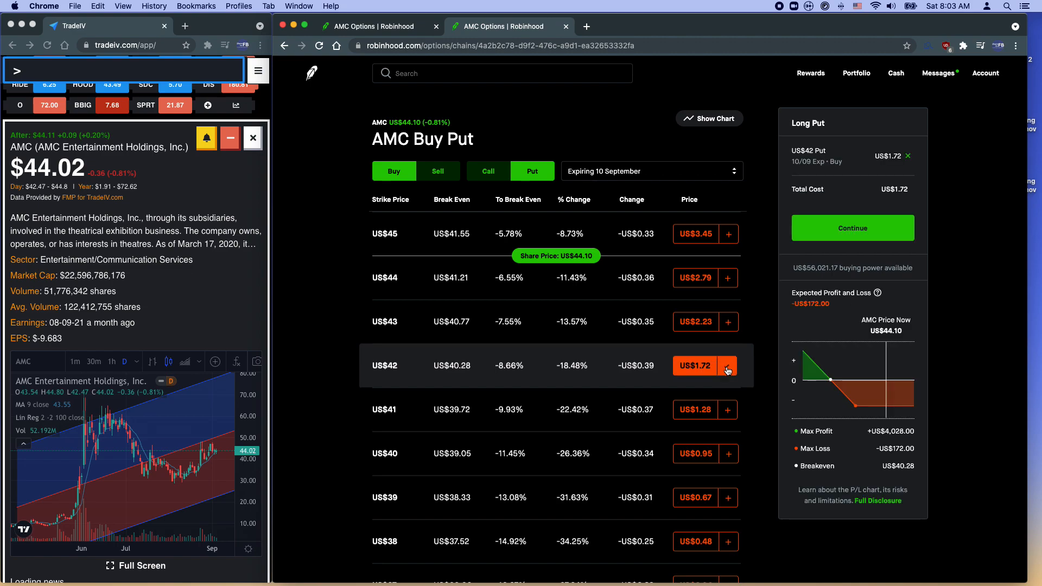
{"action": "left_click", "coordinate": [438, 170]}
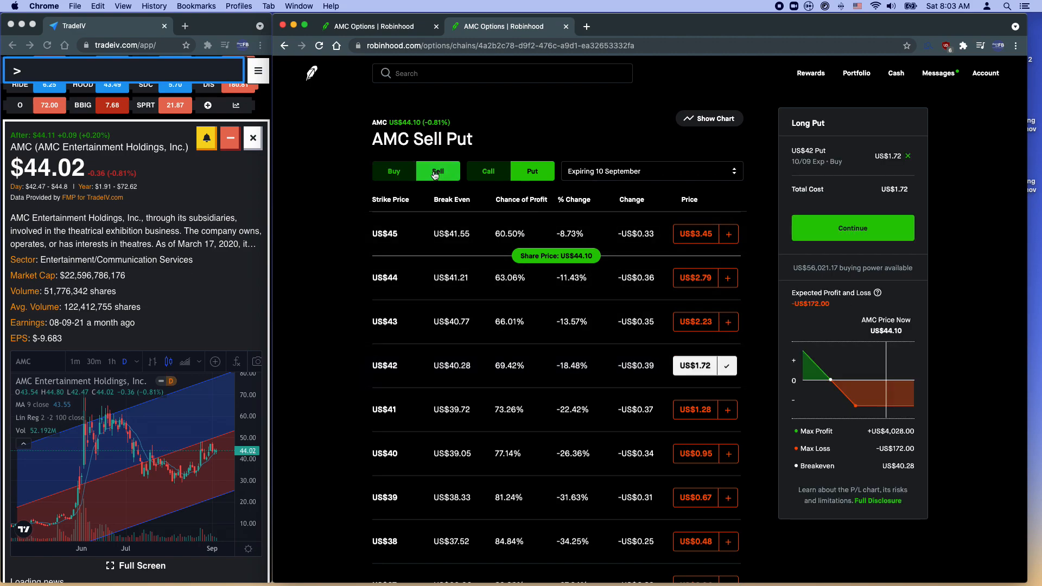
{"action": "scroll", "scroll_direction": "down", "scroll_amount": 3}
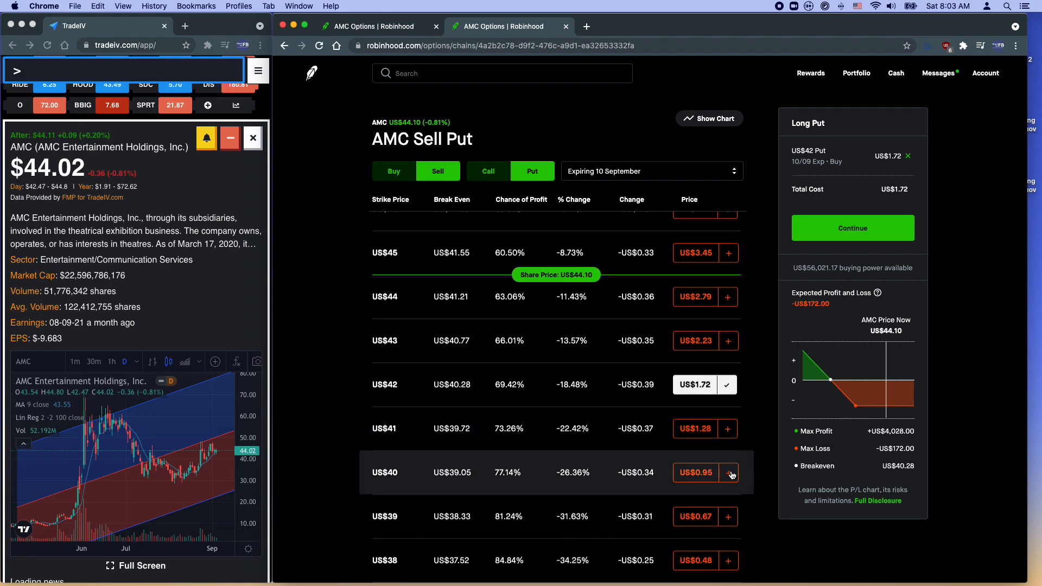
{"action": "left_click", "coordinate": [730, 472]}
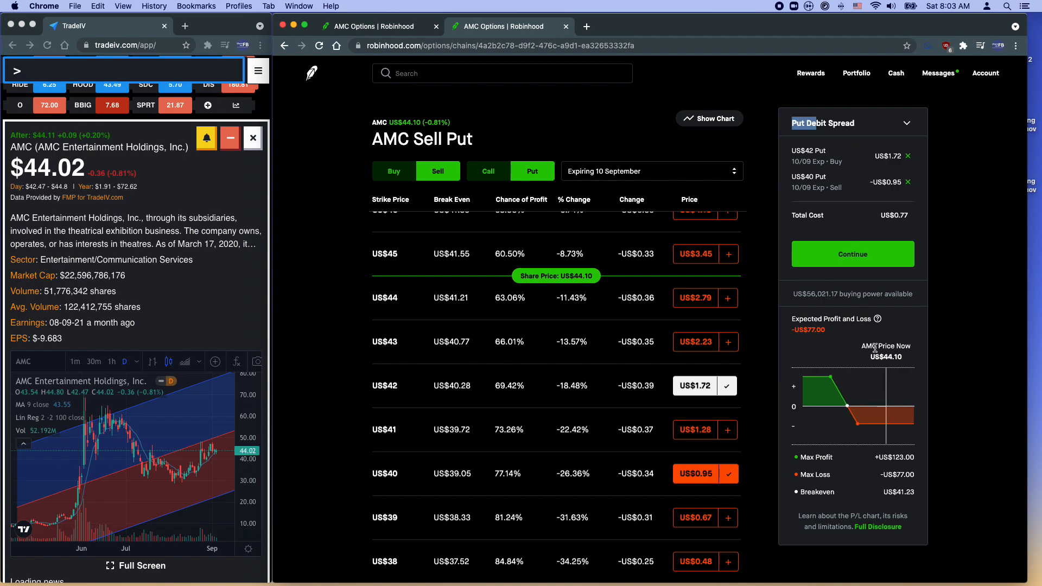
{"action": "mouse_move", "coordinate": [936, 306]}
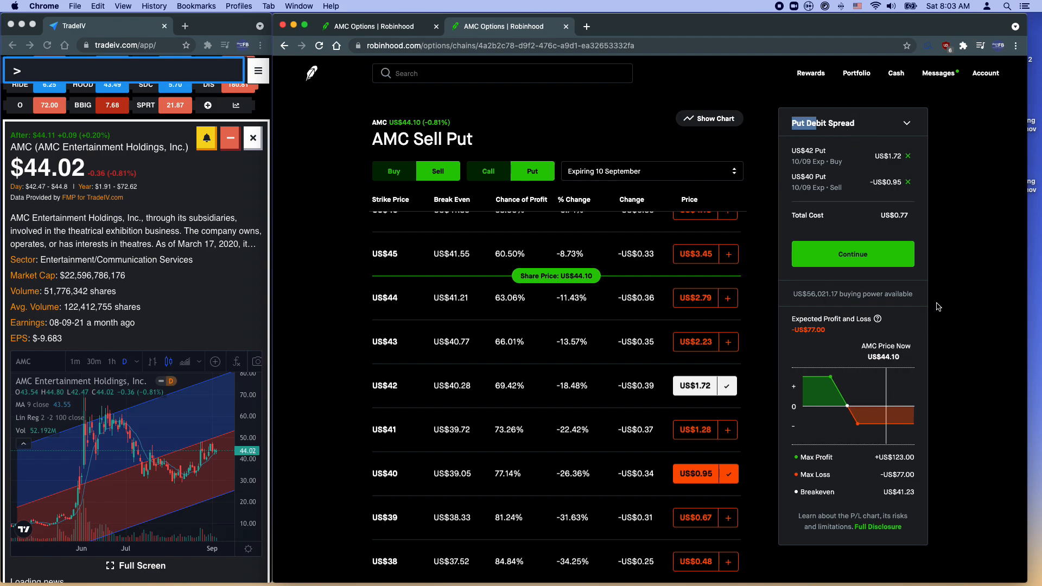
{"action": "scroll", "scroll_direction": "up", "scroll_amount": 3}
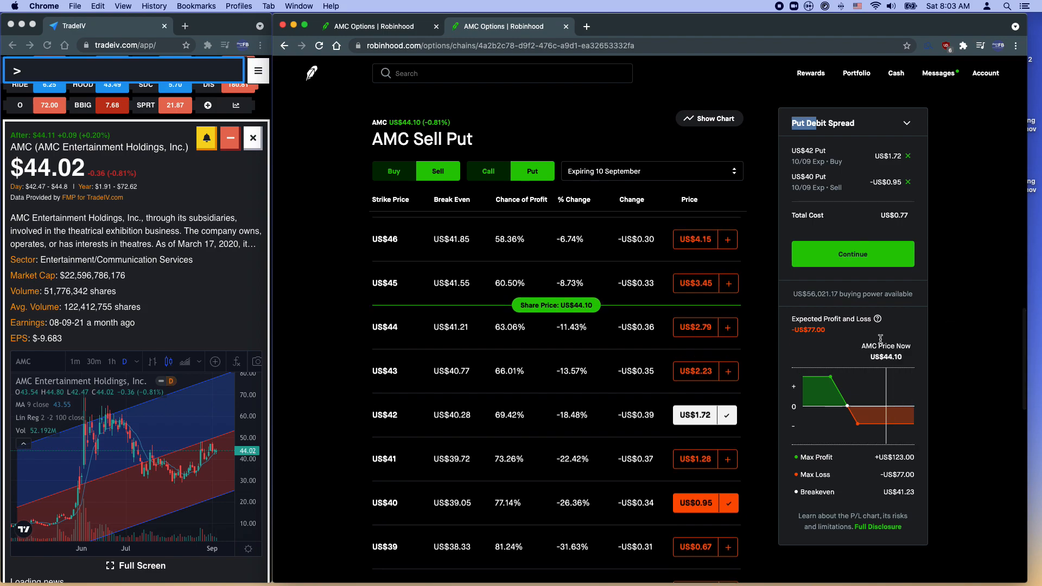
{"action": "mouse_move", "coordinate": [893, 458]}
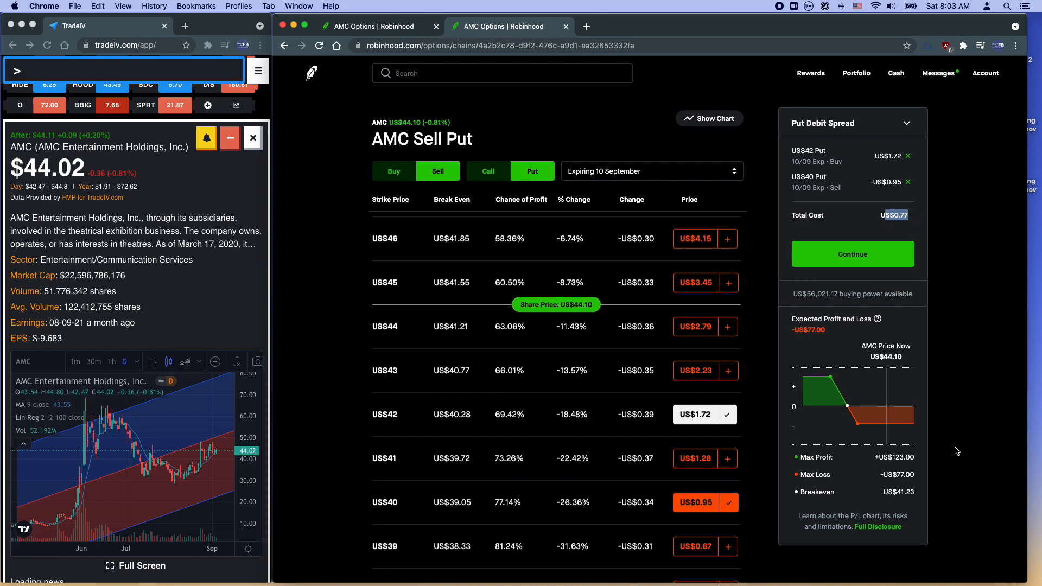
{"action": "mouse_move", "coordinate": [902, 479]}
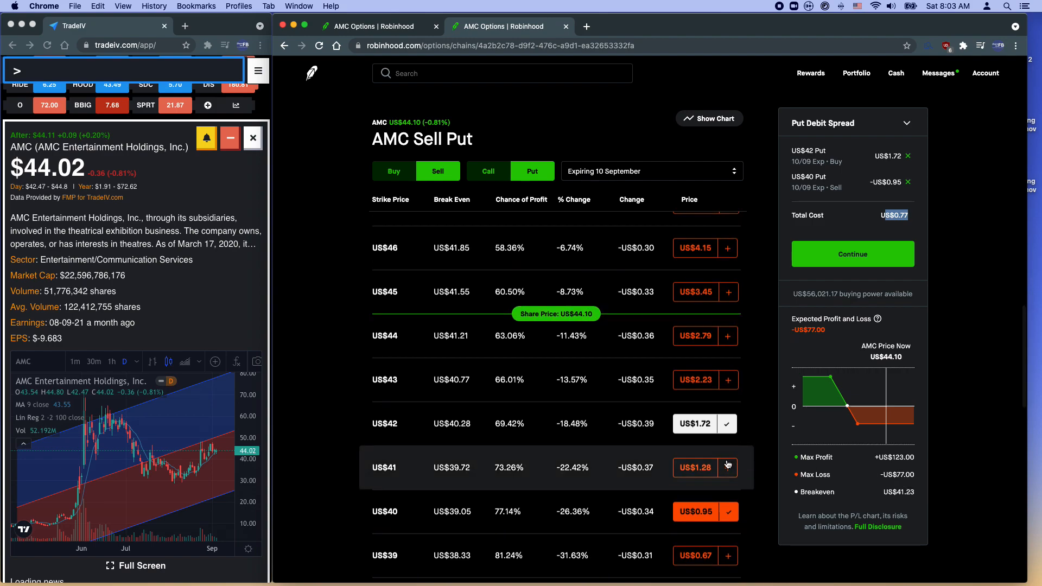
{"action": "scroll", "scroll_direction": "down", "scroll_amount": 3}
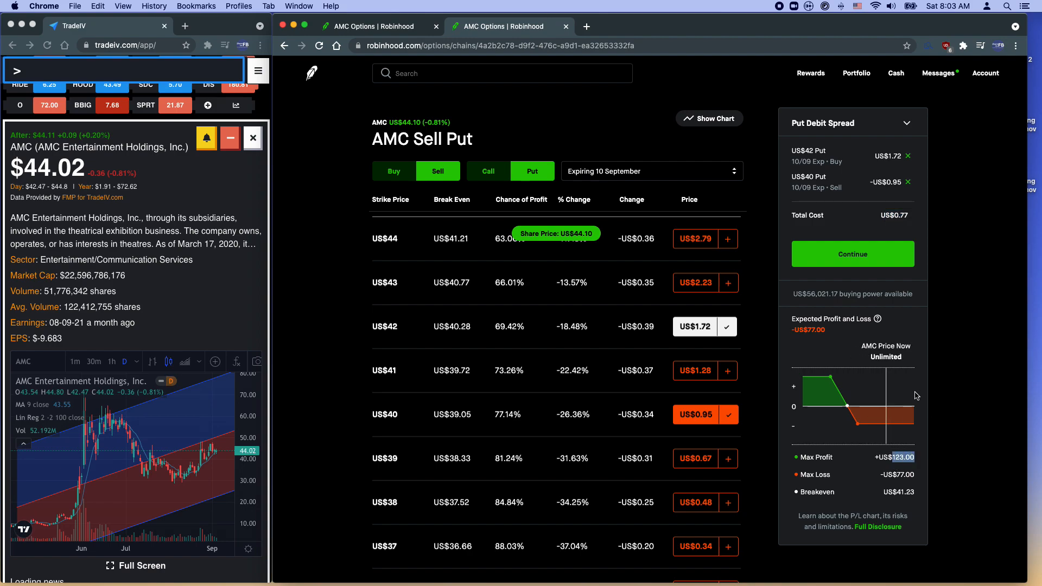
{"action": "mouse_move", "coordinate": [853, 407]}
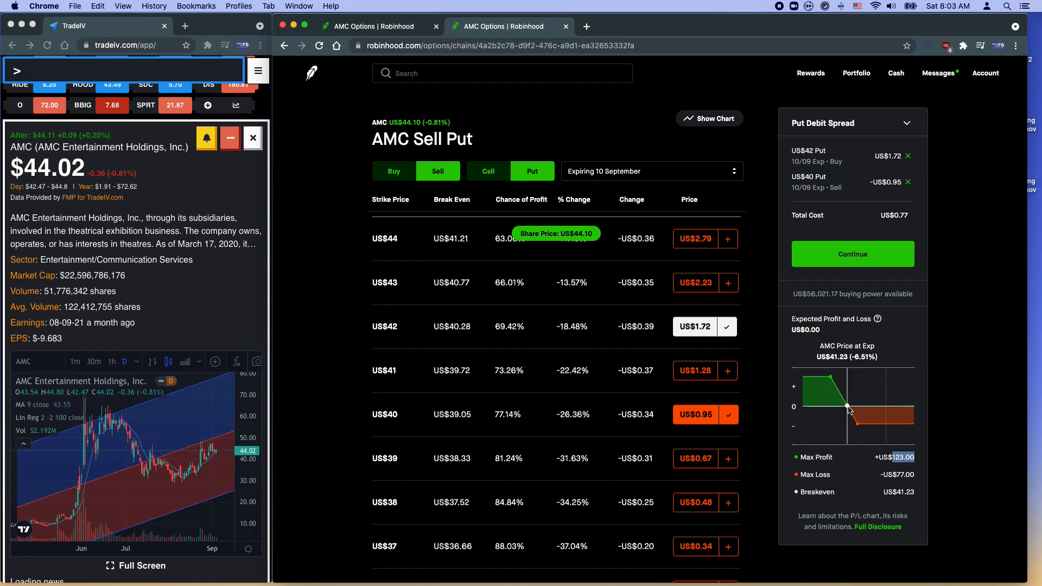
{"action": "mouse_move", "coordinate": [799, 380]}
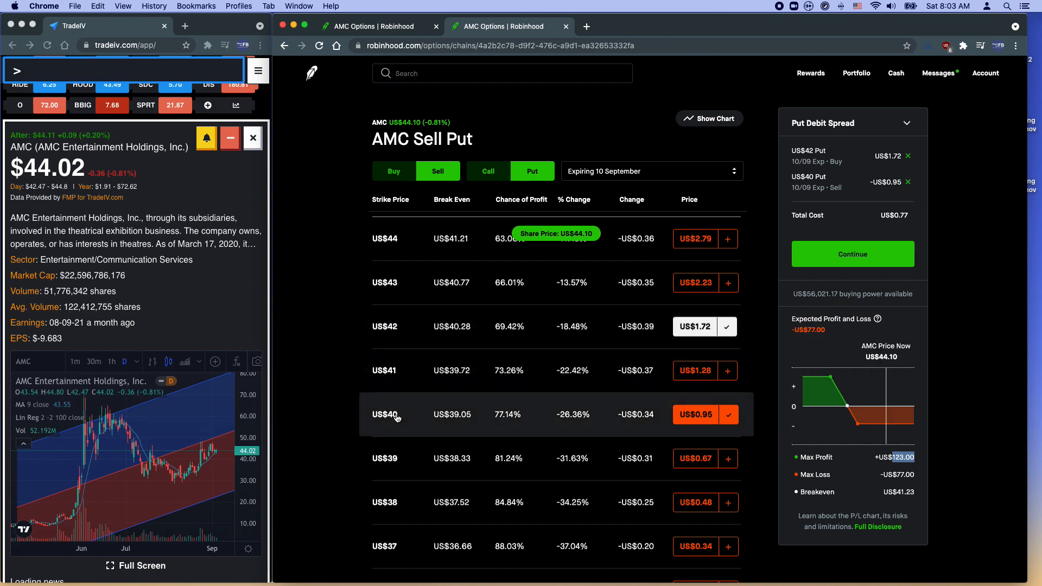
{"action": "mouse_move", "coordinate": [864, 405]}
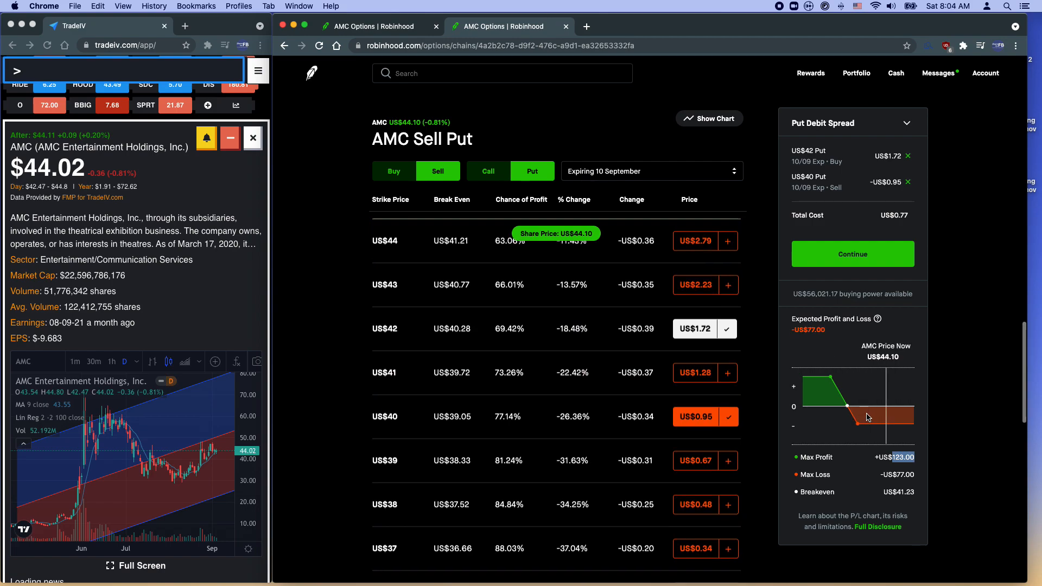
{"action": "mouse_move", "coordinate": [866, 417]}
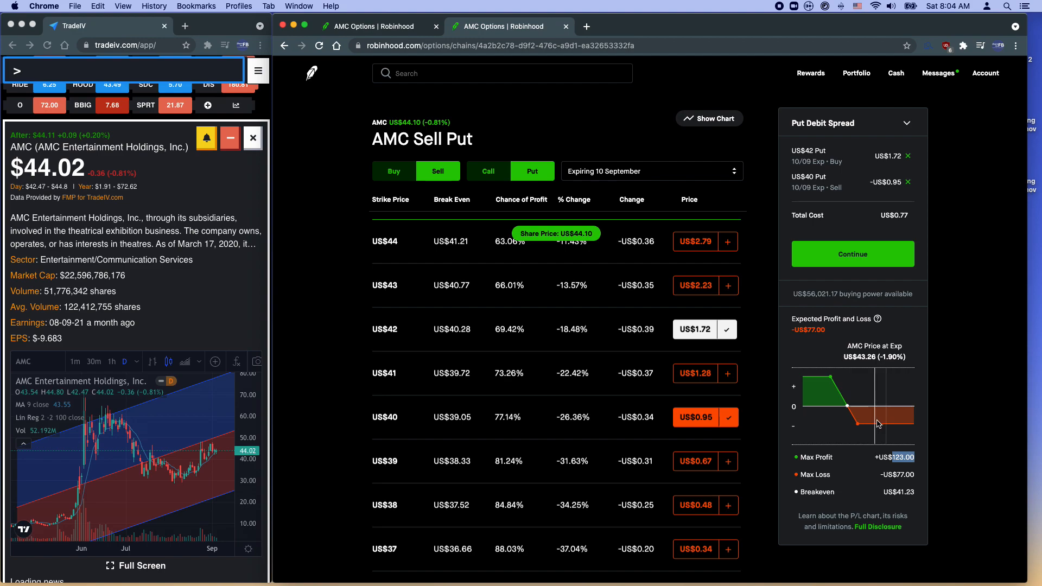
{"action": "mouse_move", "coordinate": [901, 422]}
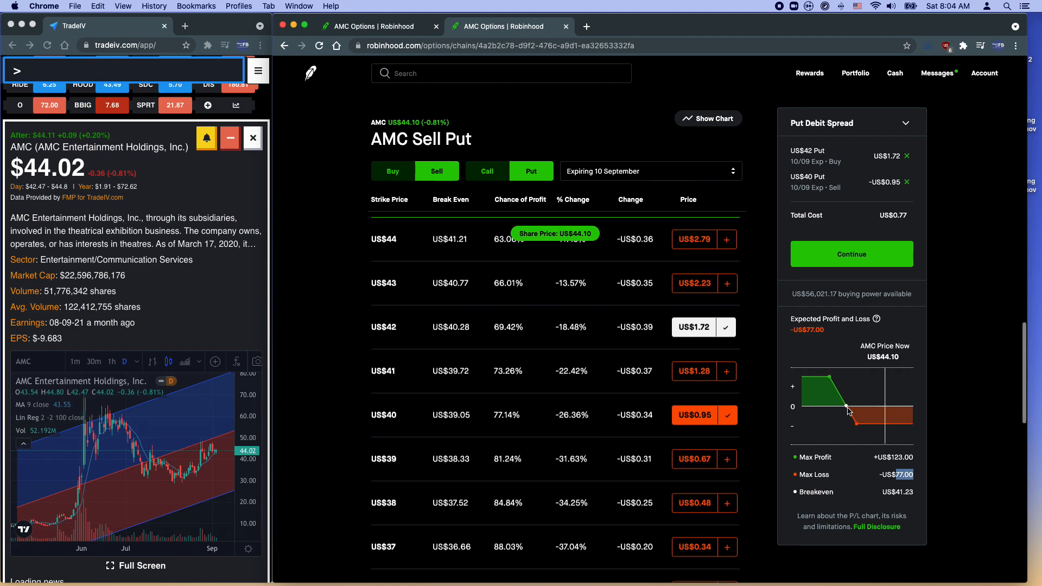
{"action": "scroll", "scroll_direction": "down", "scroll_amount": 3}
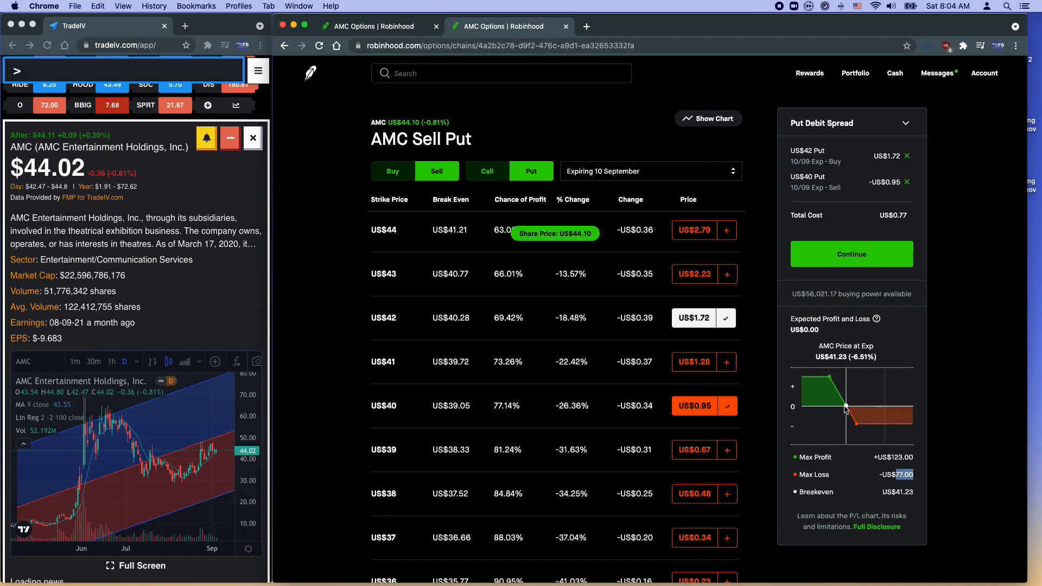
{"action": "mouse_move", "coordinate": [830, 408]}
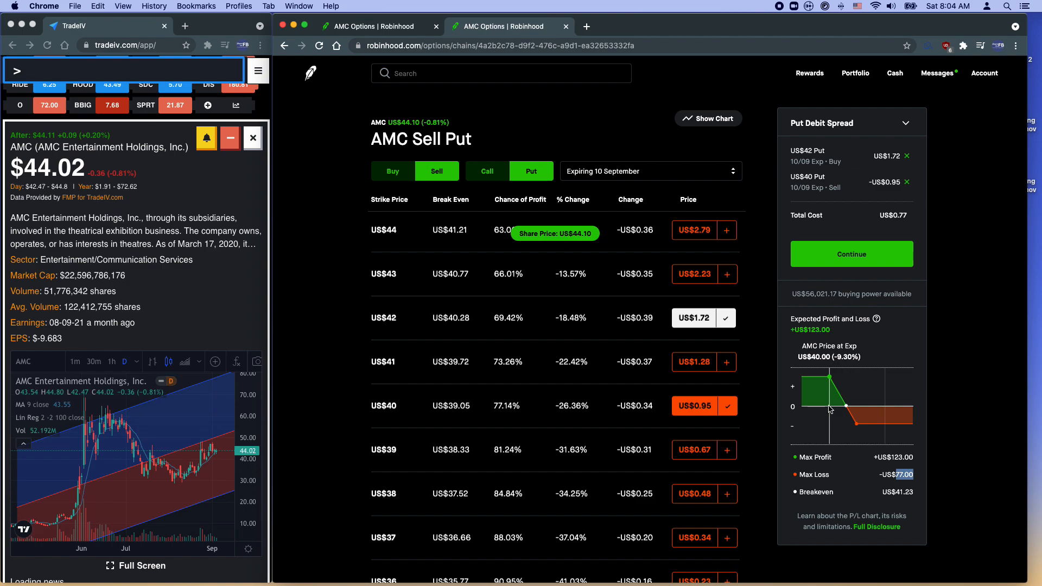
{"action": "mouse_move", "coordinate": [840, 407]}
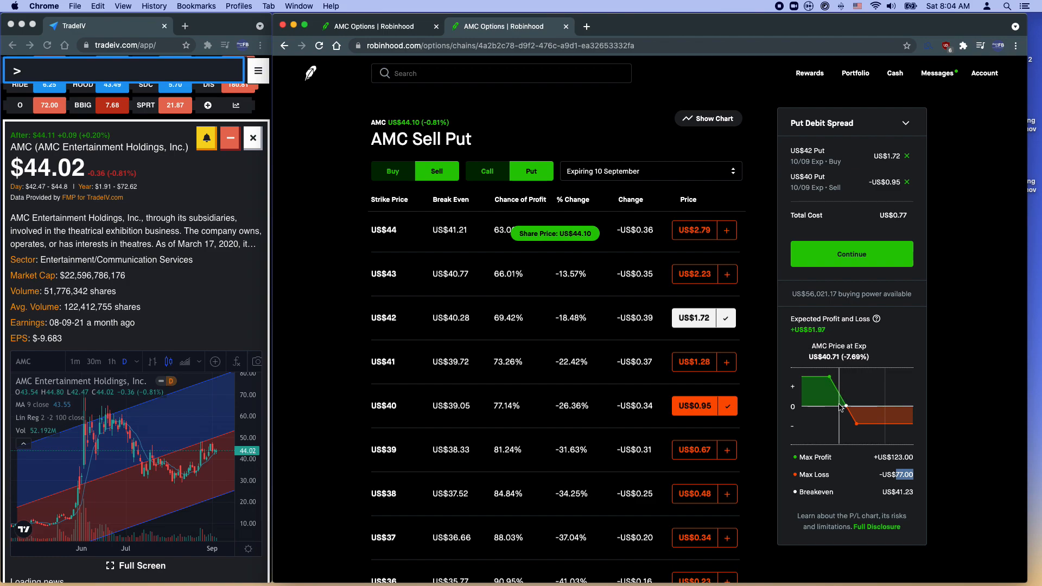
{"action": "mouse_move", "coordinate": [836, 407]}
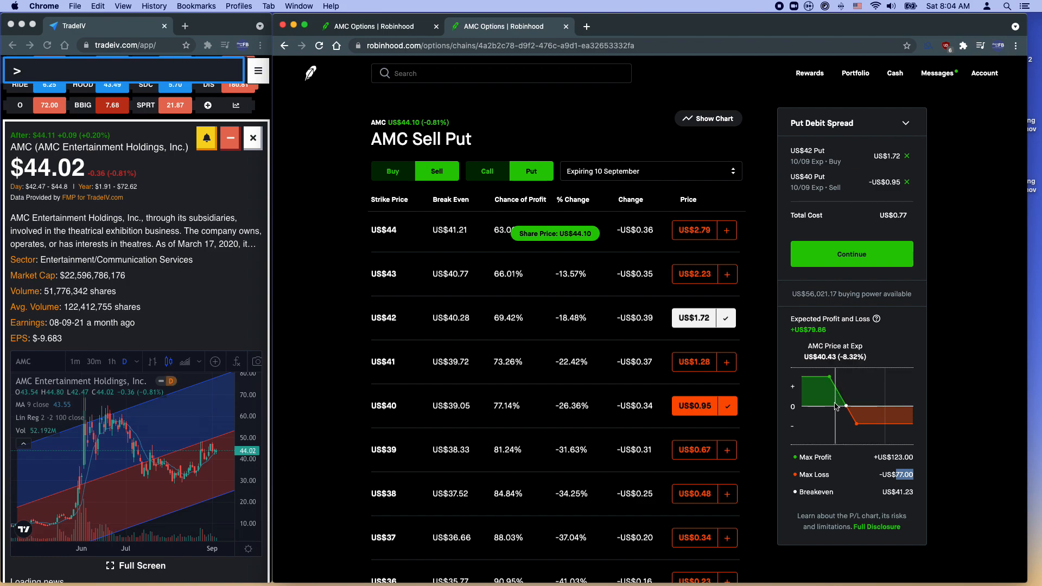
{"action": "mouse_move", "coordinate": [826, 406]}
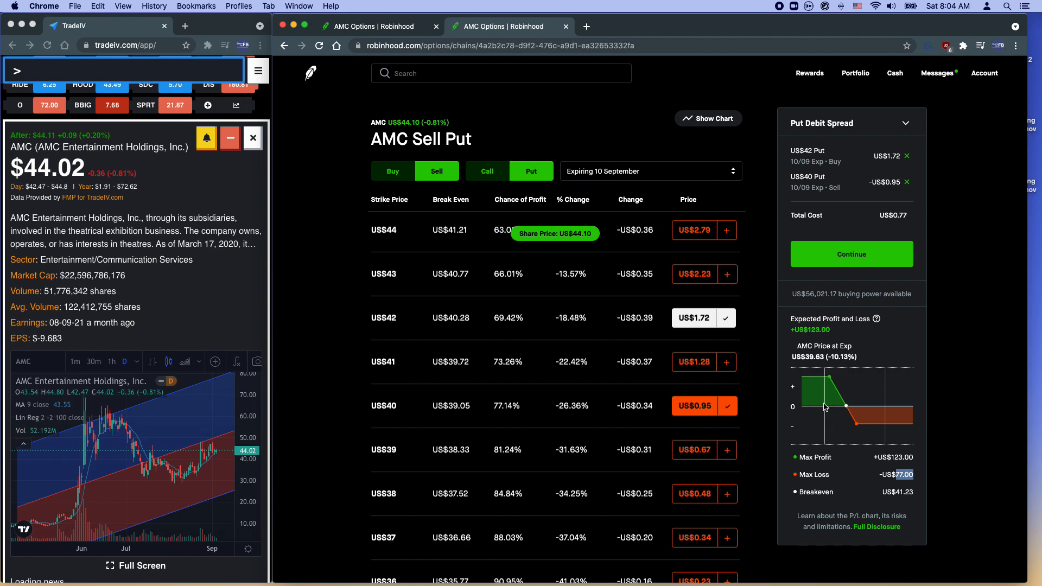
{"action": "mouse_move", "coordinate": [879, 450]}
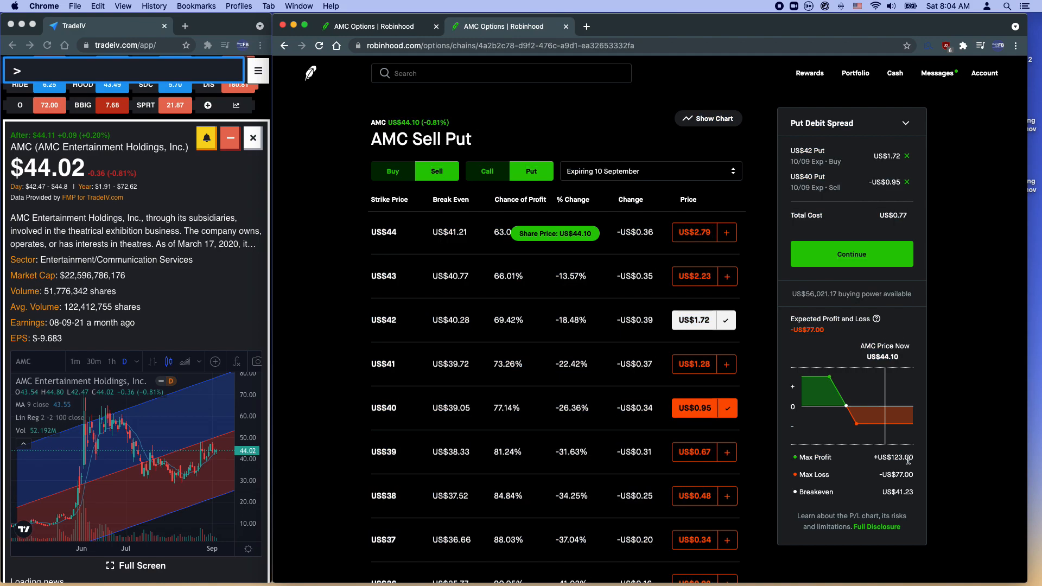
{"action": "mouse_move", "coordinate": [926, 460]}
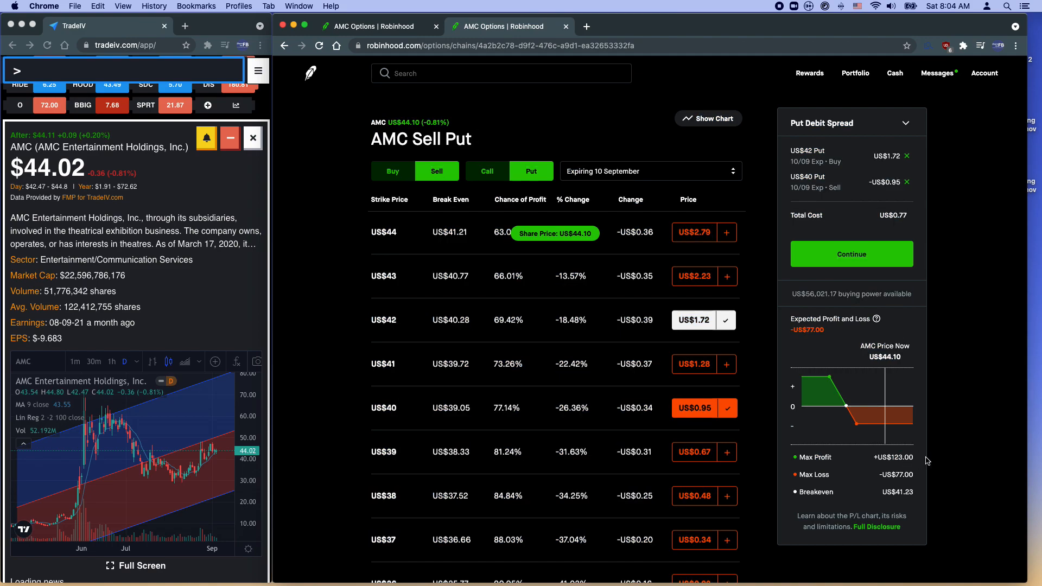
{"action": "mouse_move", "coordinate": [933, 326]}
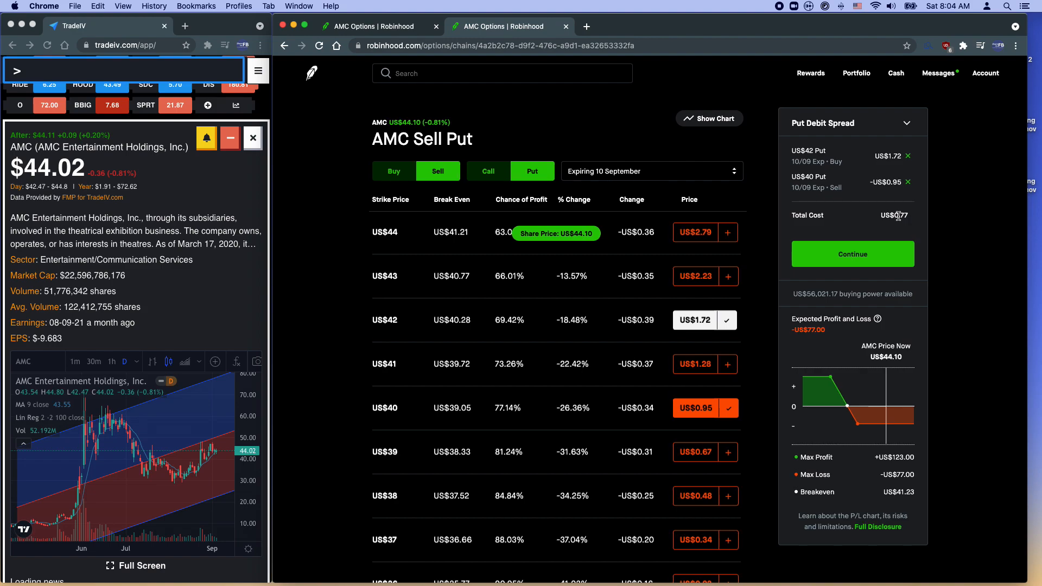
{"action": "mouse_move", "coordinate": [174, 261]}
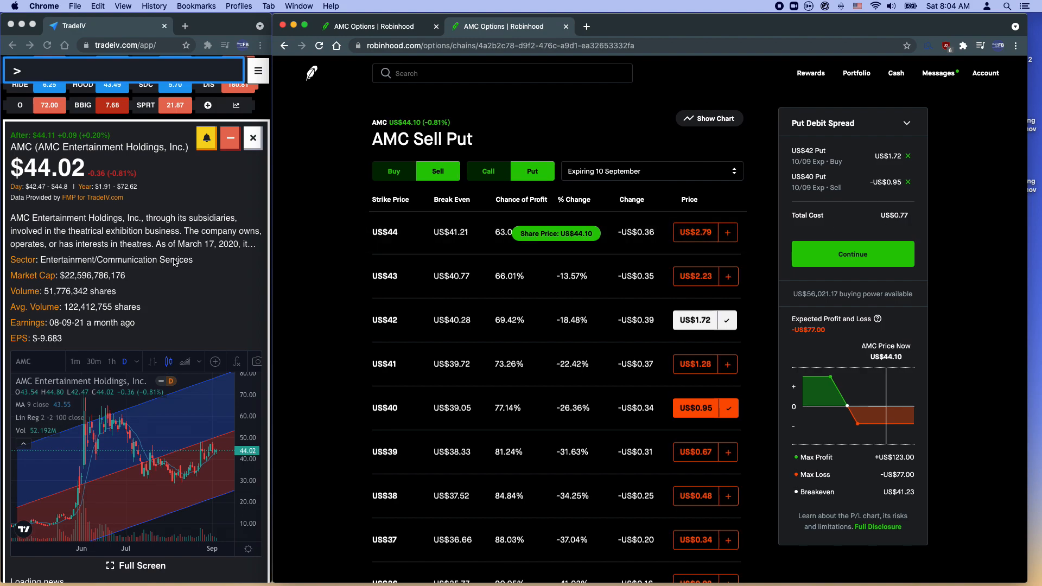
{"action": "mouse_move", "coordinate": [176, 262]}
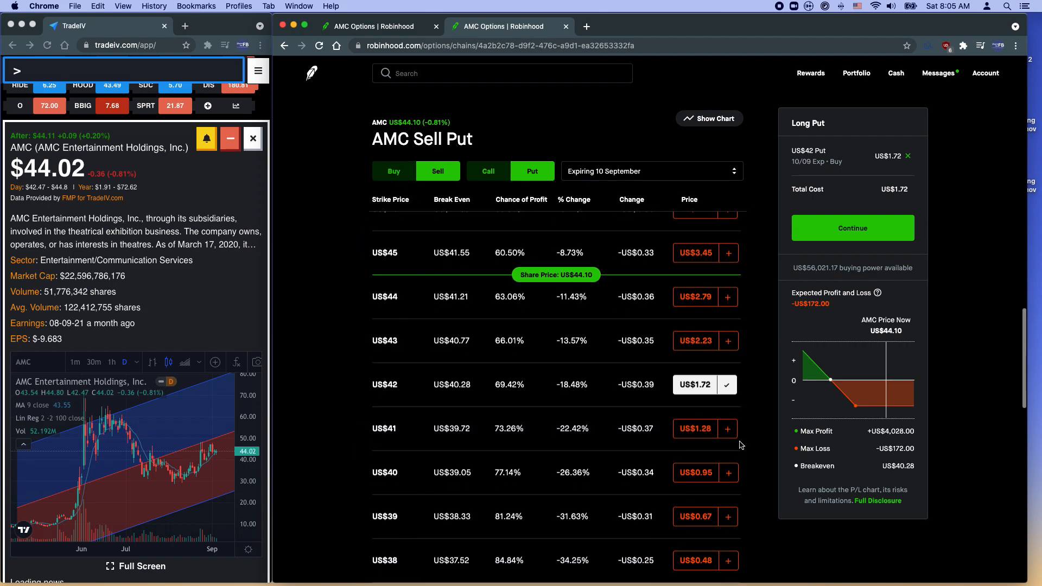
Sell the $41 put as the new short leg, making a $42/$41 debit spread costing $0.44.
{"action": "left_click", "coordinate": [727, 427]}
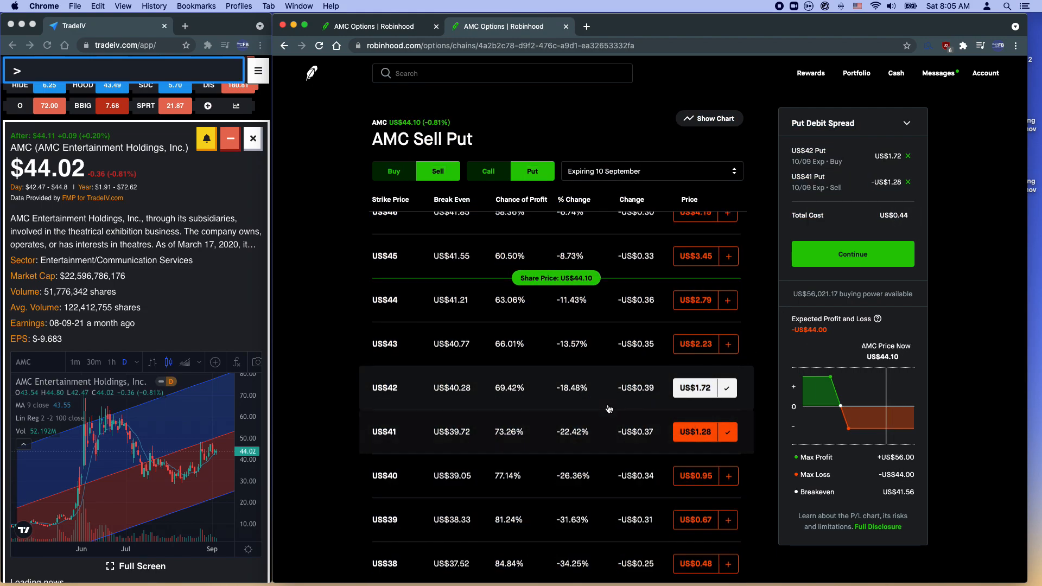
{"action": "mouse_move", "coordinate": [864, 429]}
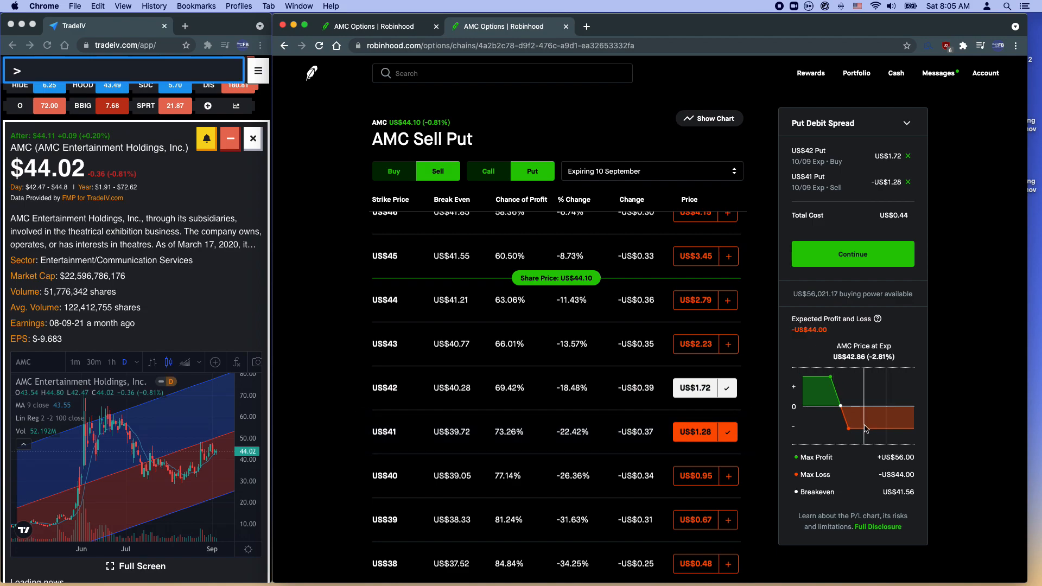
{"action": "mouse_move", "coordinate": [870, 427]}
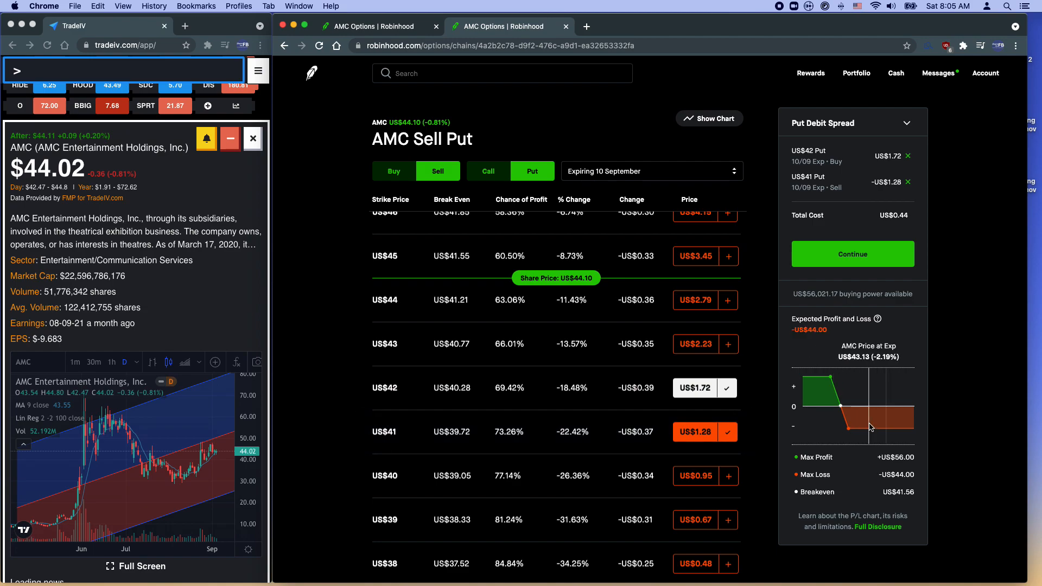
{"action": "mouse_move", "coordinate": [841, 428]}
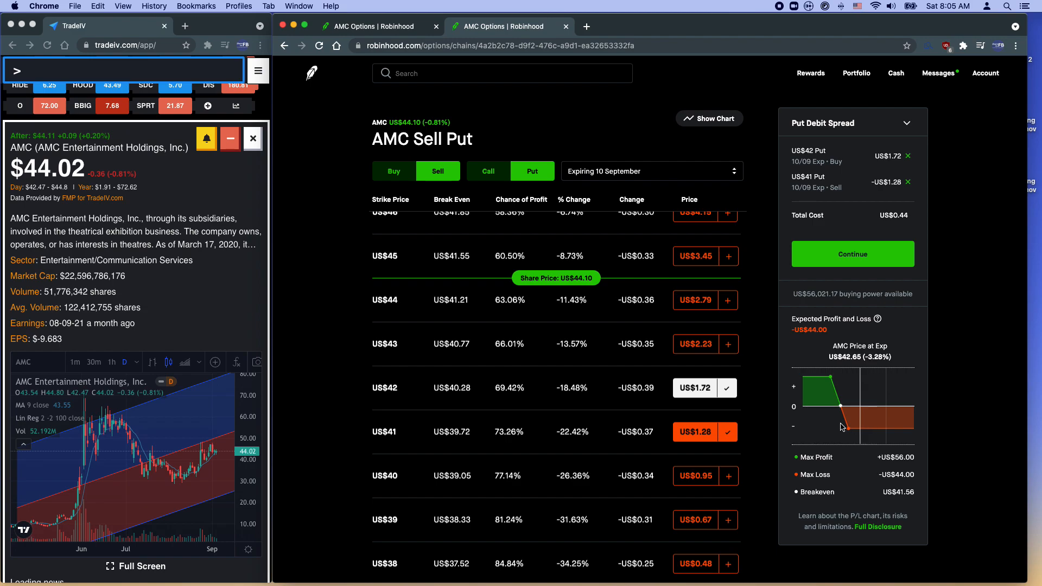
{"action": "mouse_move", "coordinate": [832, 425]}
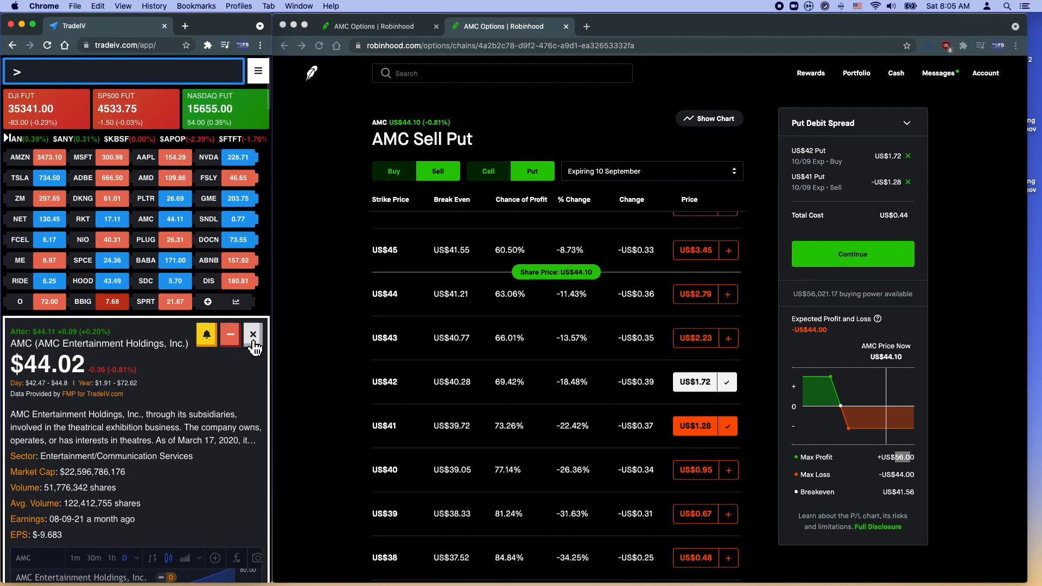
Close AMC's details card, highlight the -US$44.00 max loss, and show the top mentioned stocks chart.
{"action": "left_click", "coordinate": [253, 334]}
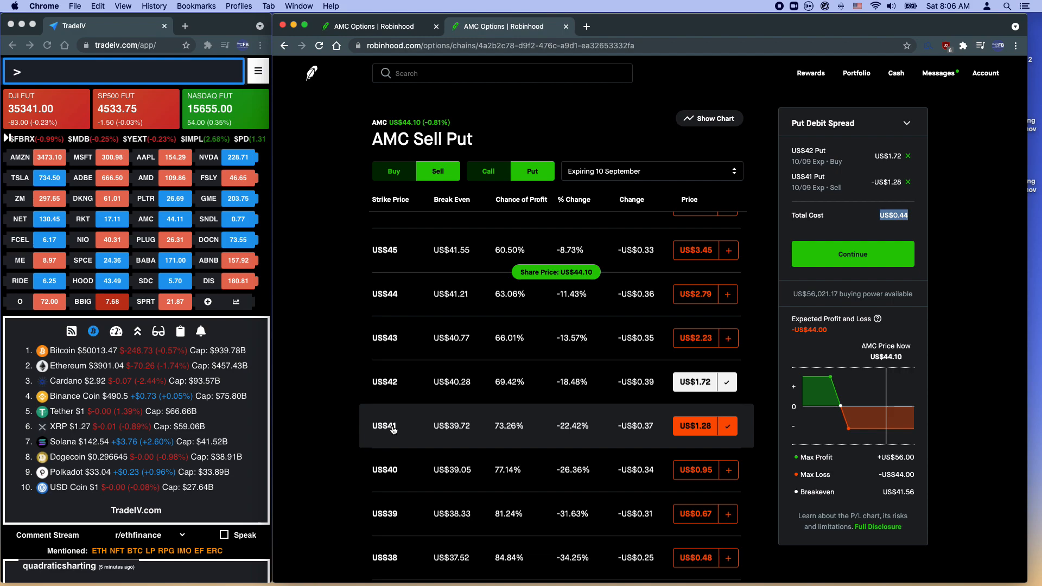
{"action": "mouse_move", "coordinate": [749, 433]}
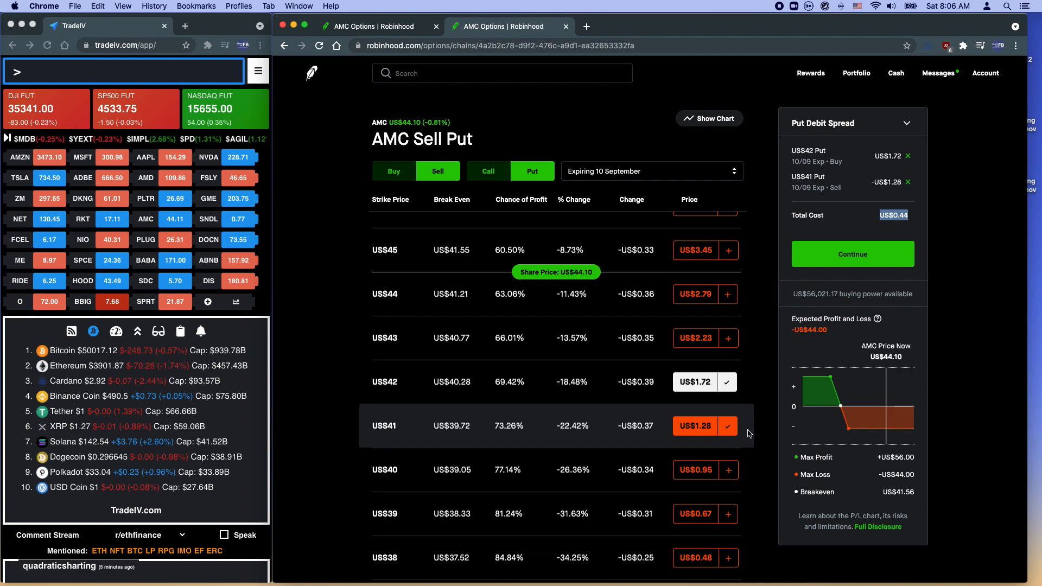
{"action": "mouse_move", "coordinate": [881, 470]}
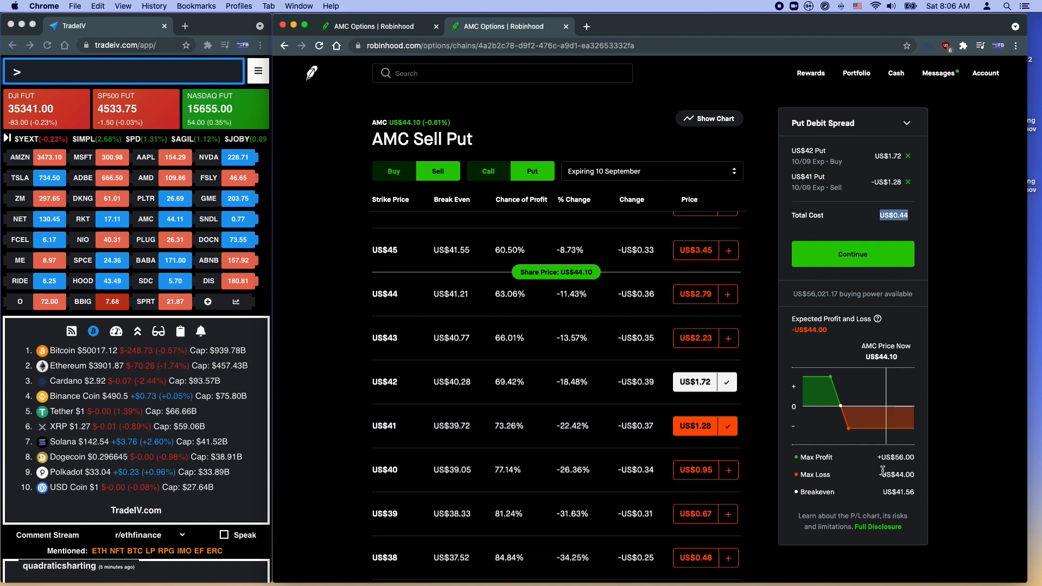
{"action": "double_click", "coordinate": [896, 474]}
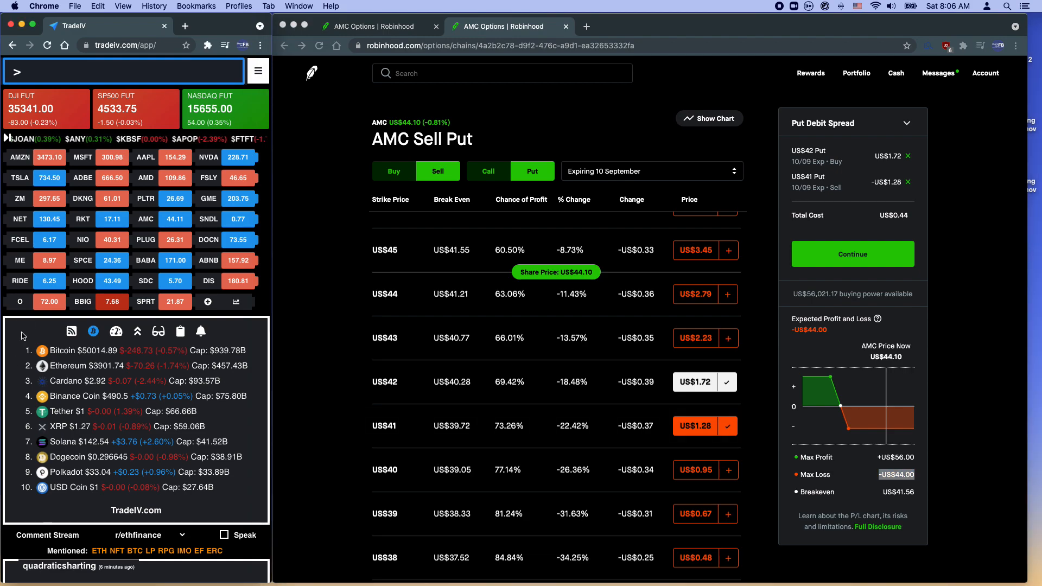
{"action": "mouse_move", "coordinate": [145, 219]}
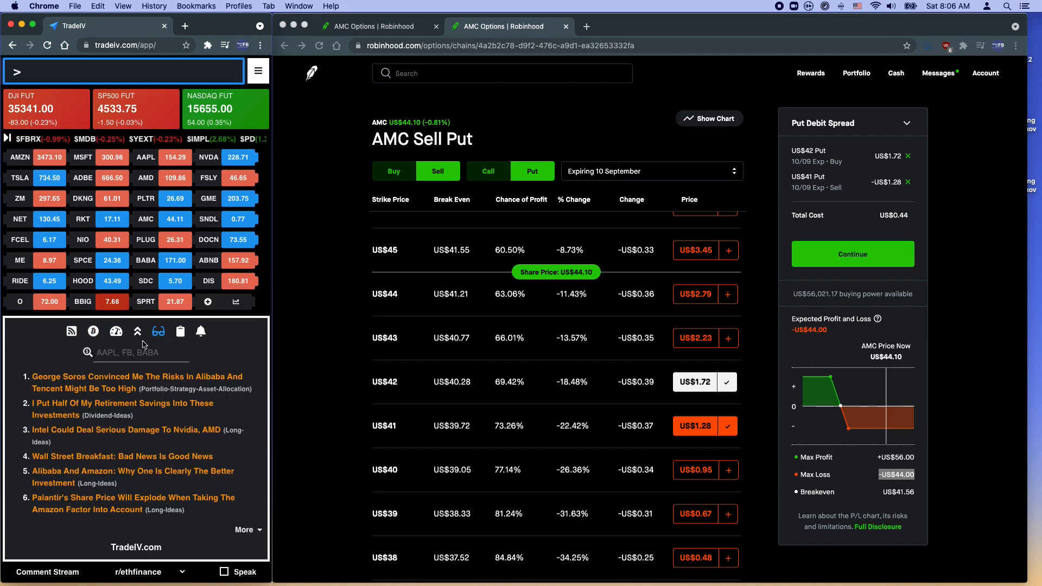
{"action": "left_click", "coordinate": [115, 331]}
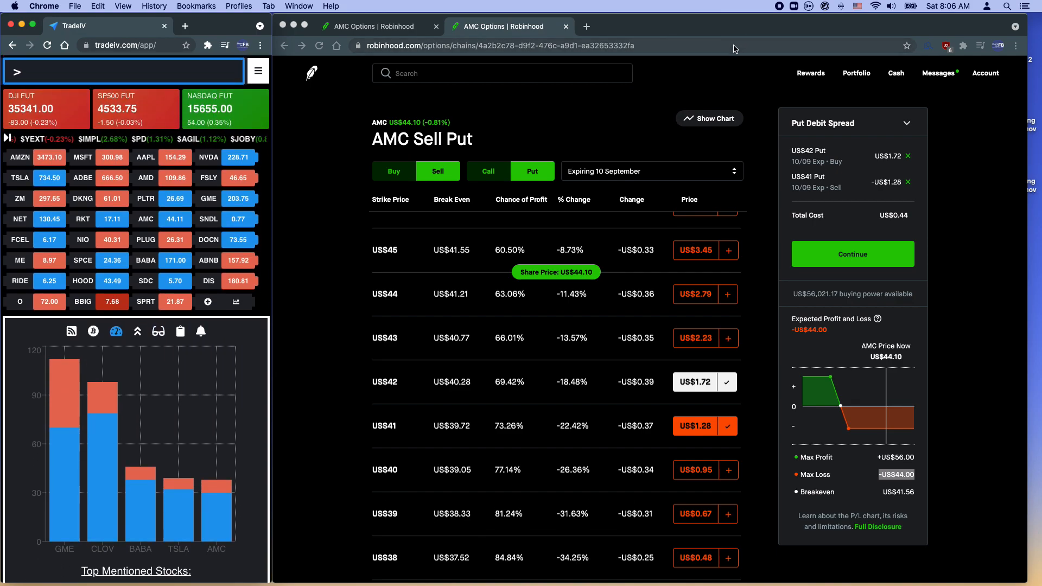
{"action": "mouse_move", "coordinate": [767, 35]}
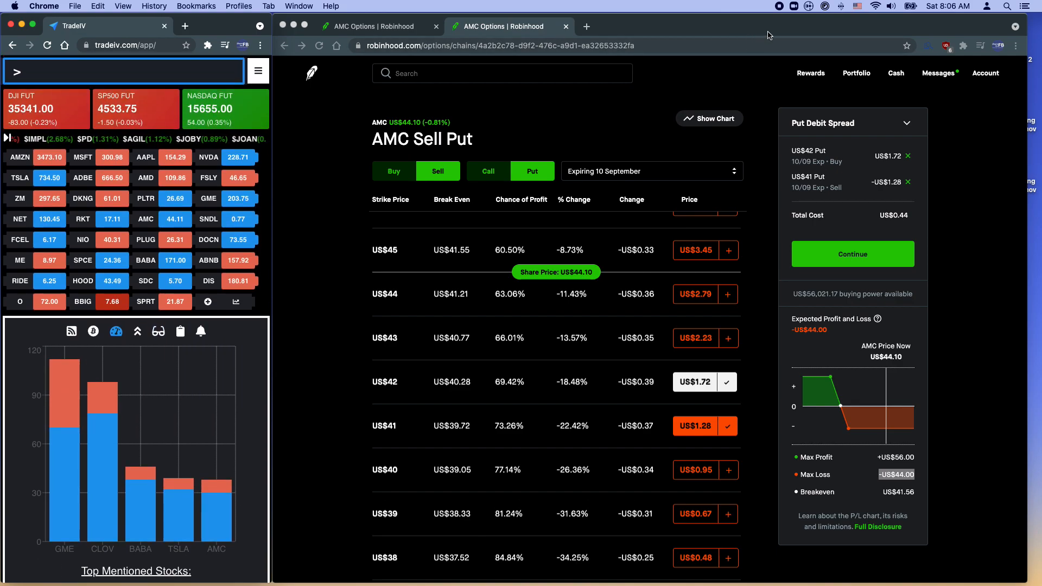